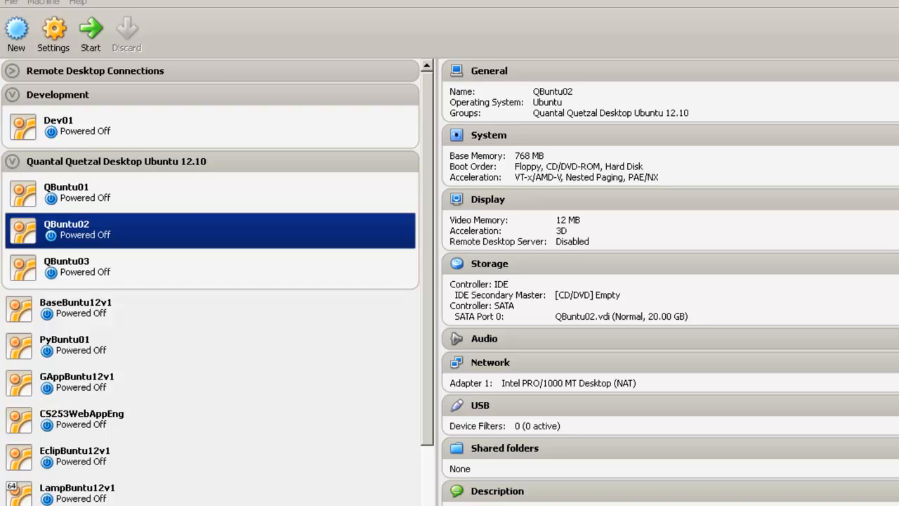
pyautogui.moveTo(523, 166)
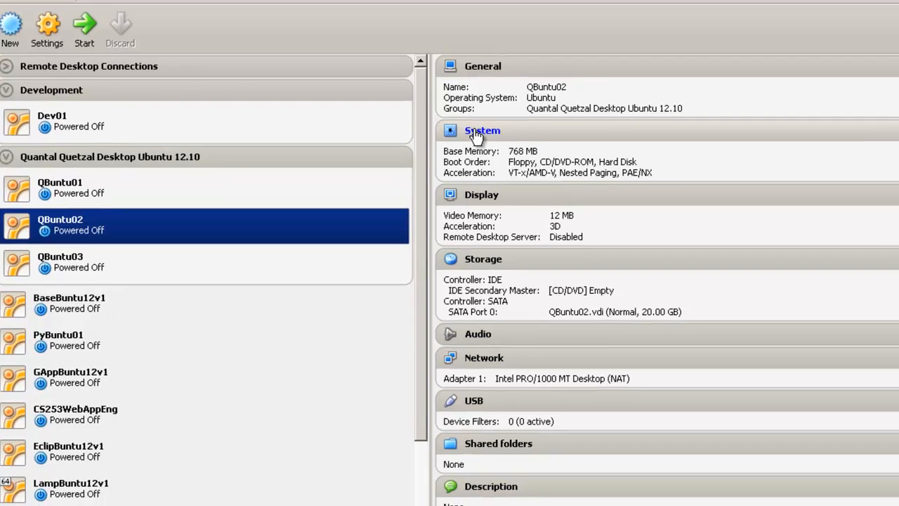
# Step: Review QBuntu02's System and Display settings, keeping 3D acceleration enabled
pyautogui.click(46, 28)
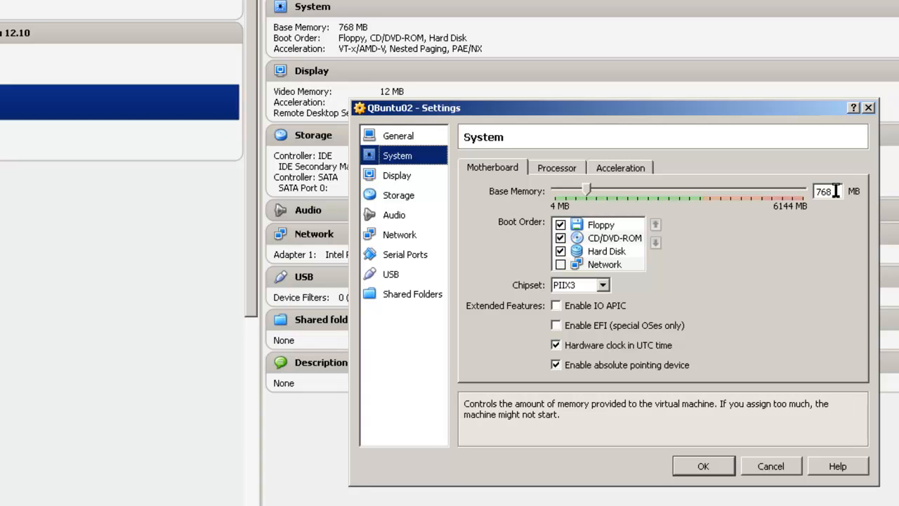
pyautogui.moveTo(832, 236)
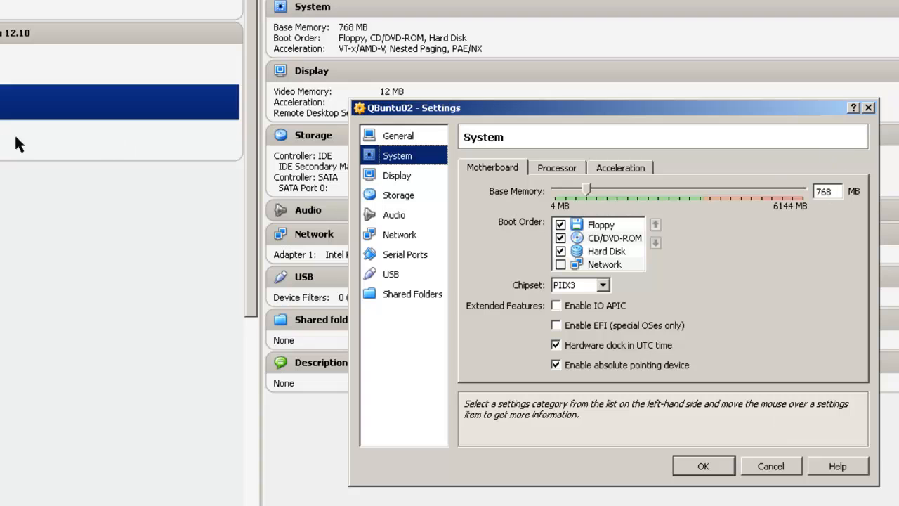
pyautogui.moveTo(826, 191)
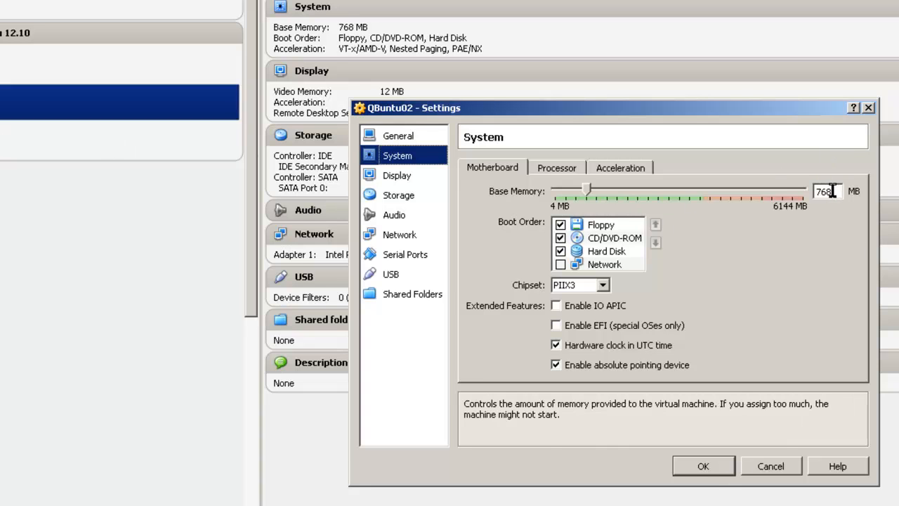
pyautogui.moveTo(704, 466)
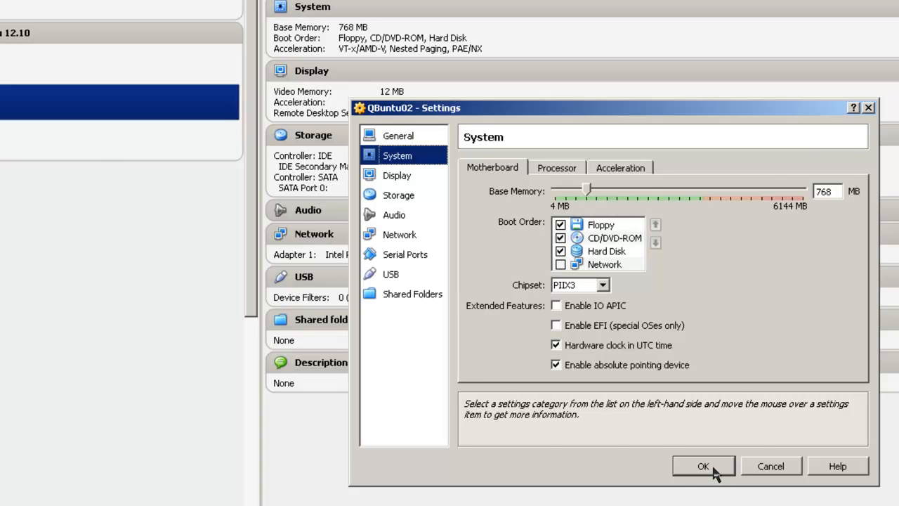
pyautogui.click(702, 466)
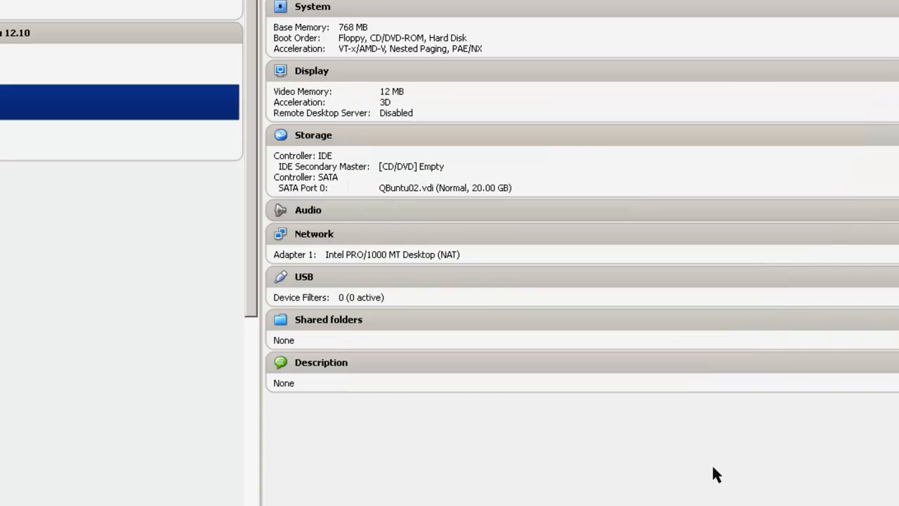
pyautogui.moveTo(393, 148)
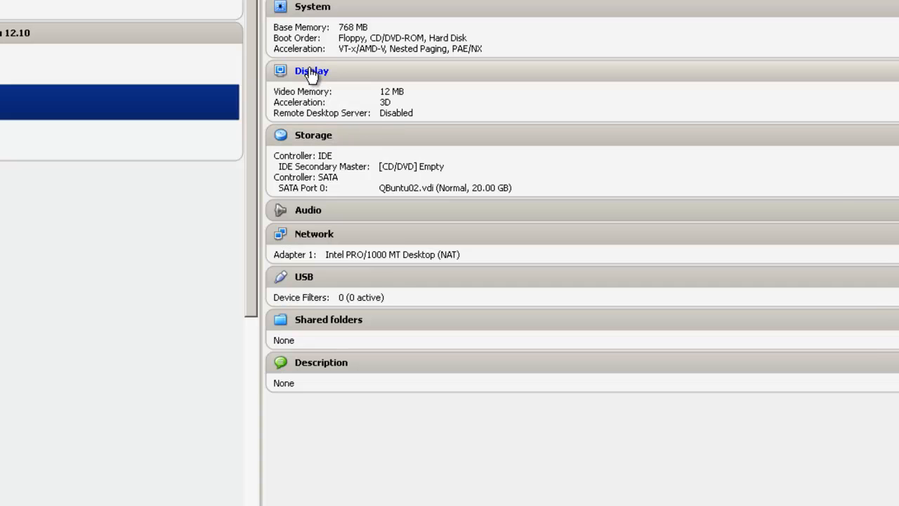
pyautogui.click(312, 71)
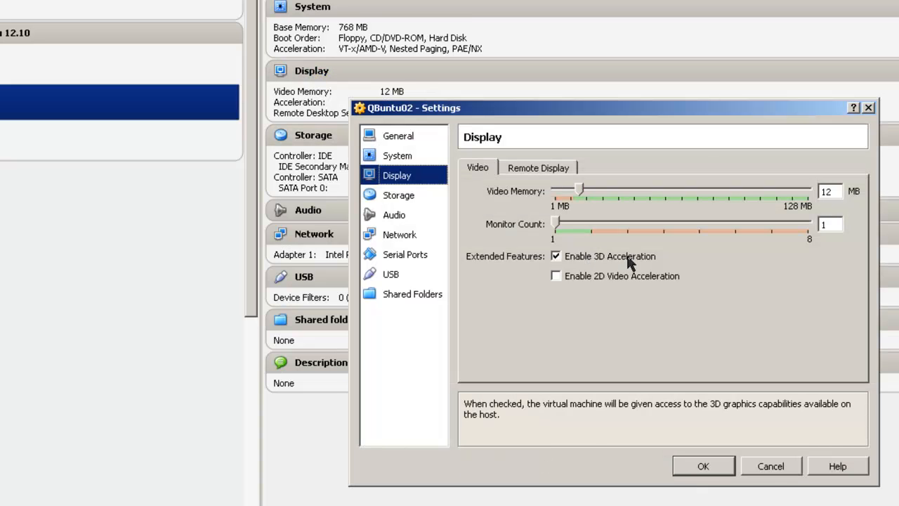
pyautogui.moveTo(636, 262)
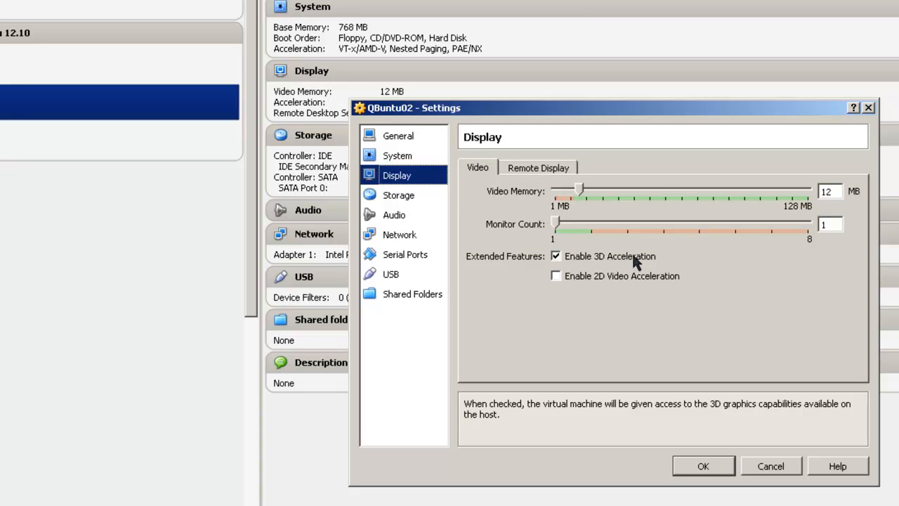
pyautogui.click(557, 256)
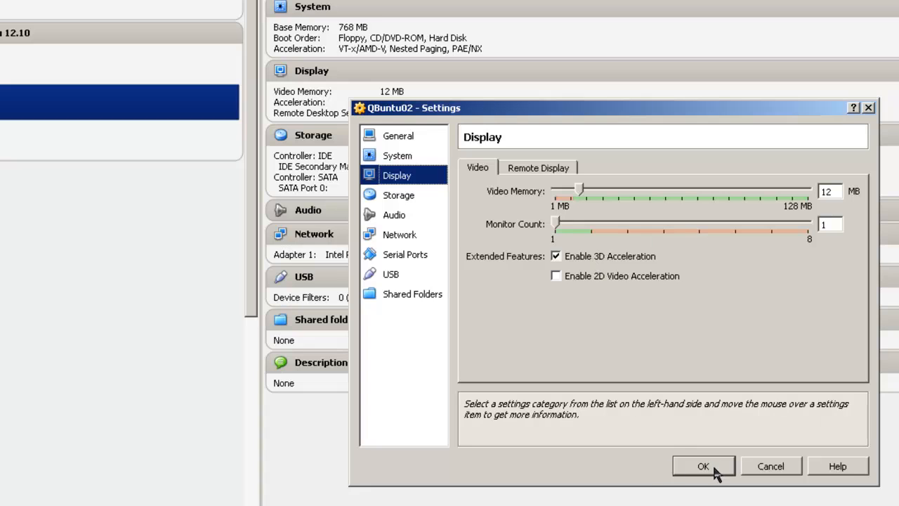
pyautogui.click(703, 466)
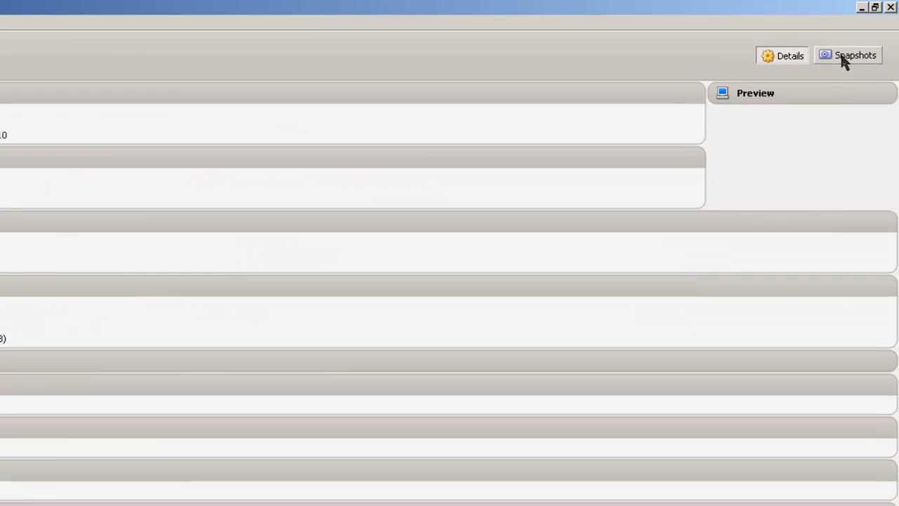
# Step: Start the QBuntu02 virtual machine from its context menu
pyautogui.click(781, 56)
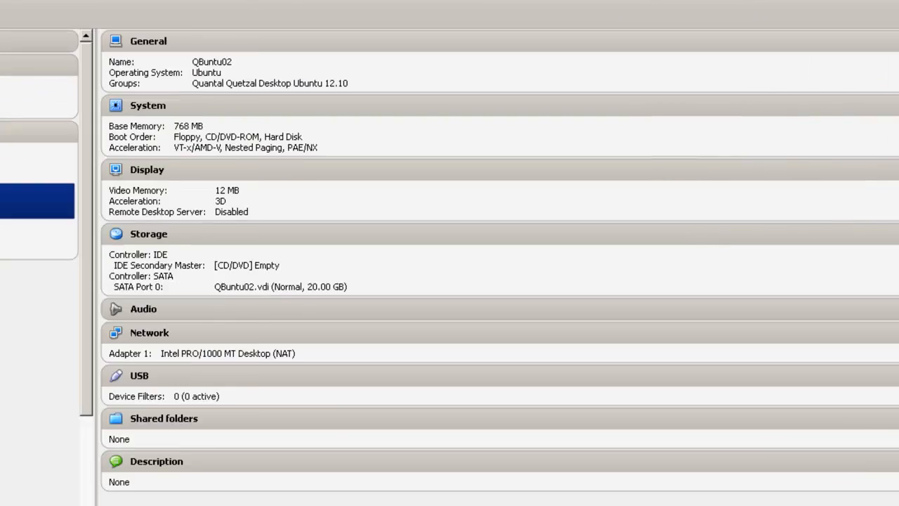
pyautogui.rightClick(66, 148)
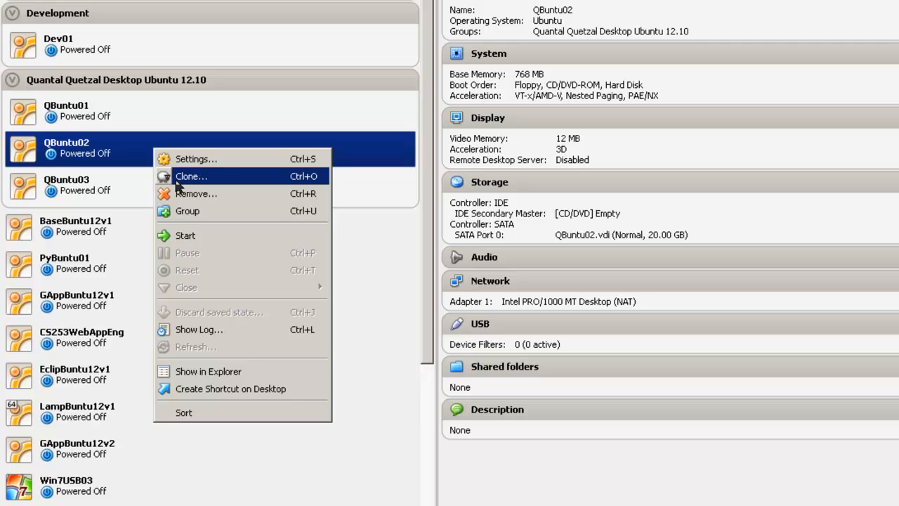
pyautogui.moveTo(191, 181)
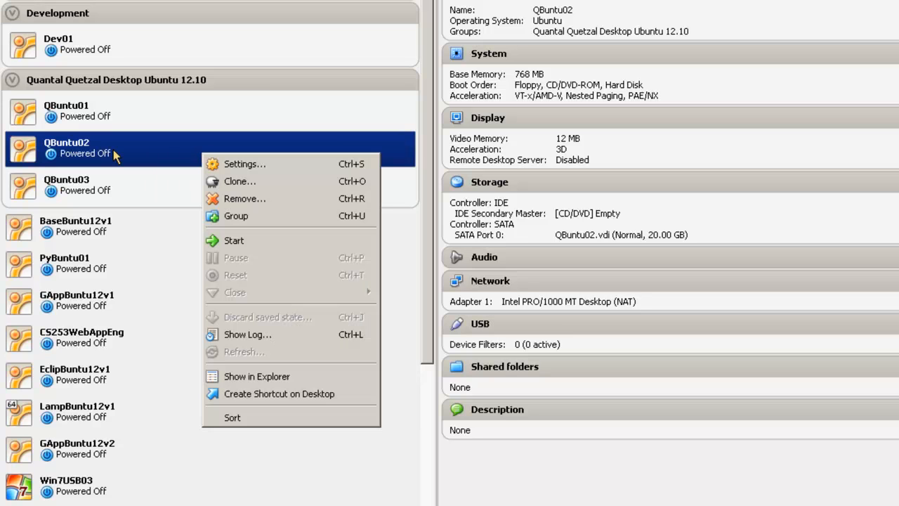
pyautogui.moveTo(233, 240)
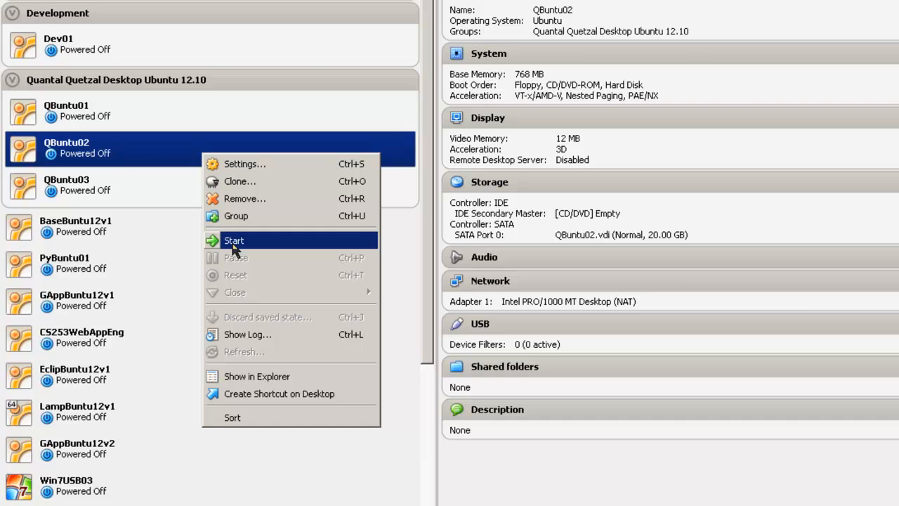
pyautogui.click(233, 240)
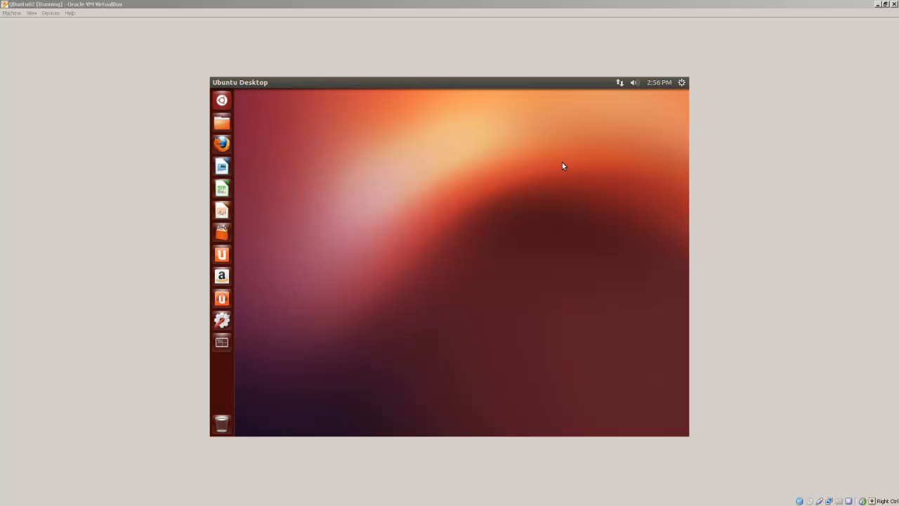
pyautogui.moveTo(424, 158)
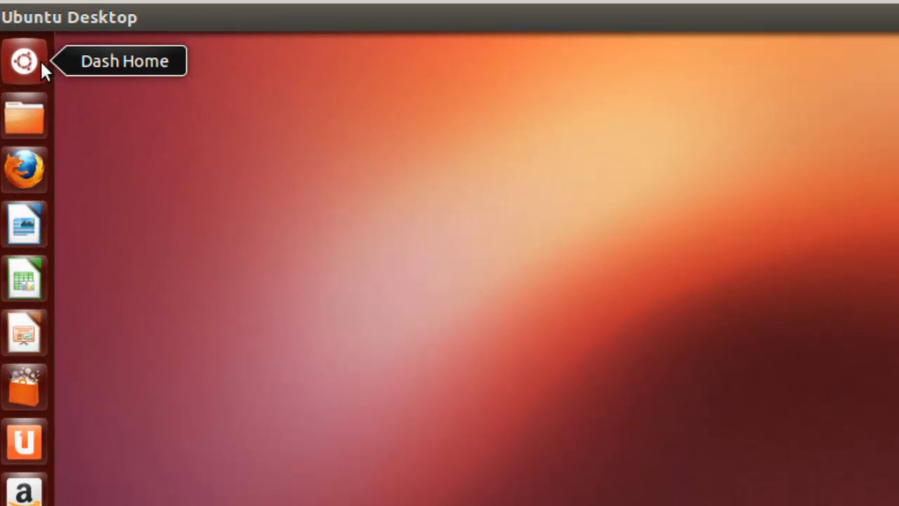
# Step: Search the Unity Dash for 'terminal' and launch the Terminal application
pyautogui.click(24, 61)
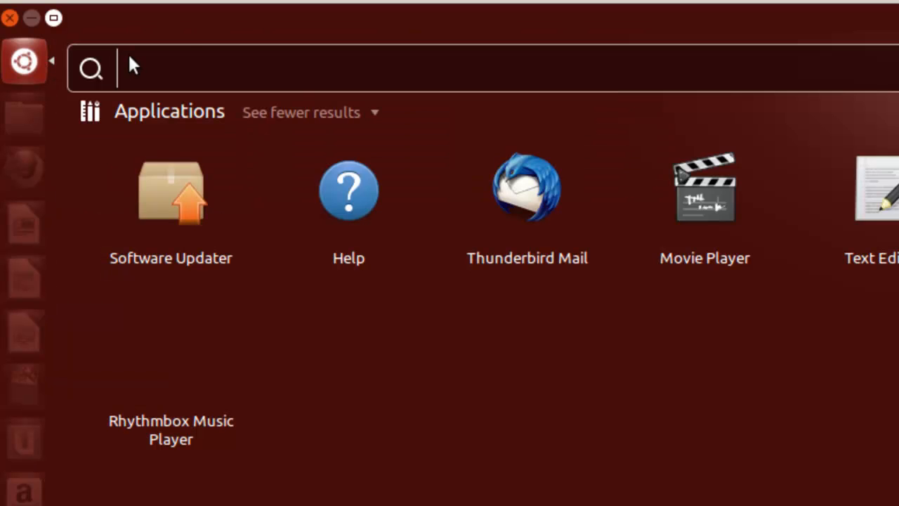
pyautogui.write('termina')
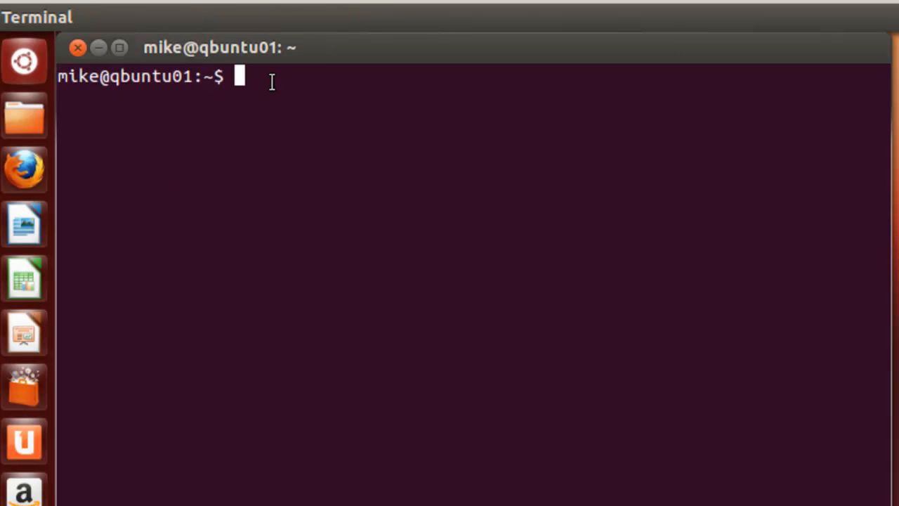
# Step: Run /usr/lib/nux/unity_support_test -p, which reports Unity 3D not supported
pyautogui.write('/isd')
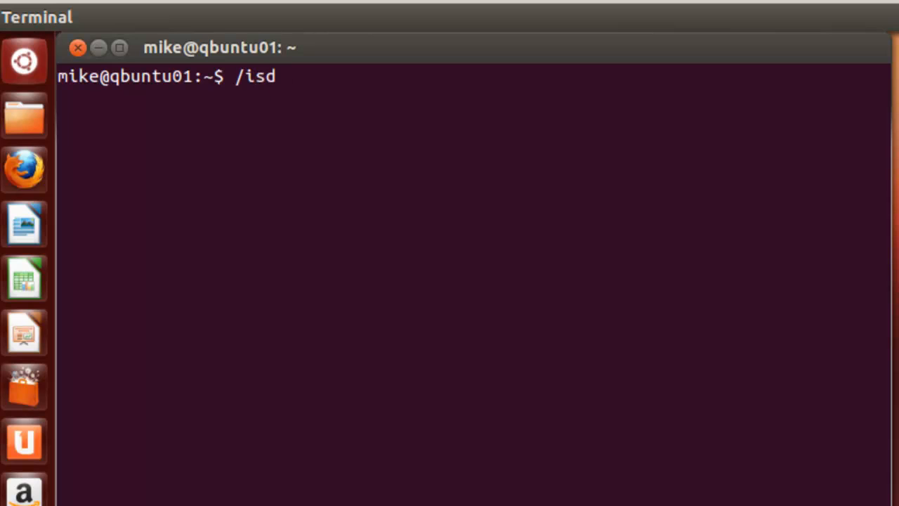
pyautogui.write('usr')
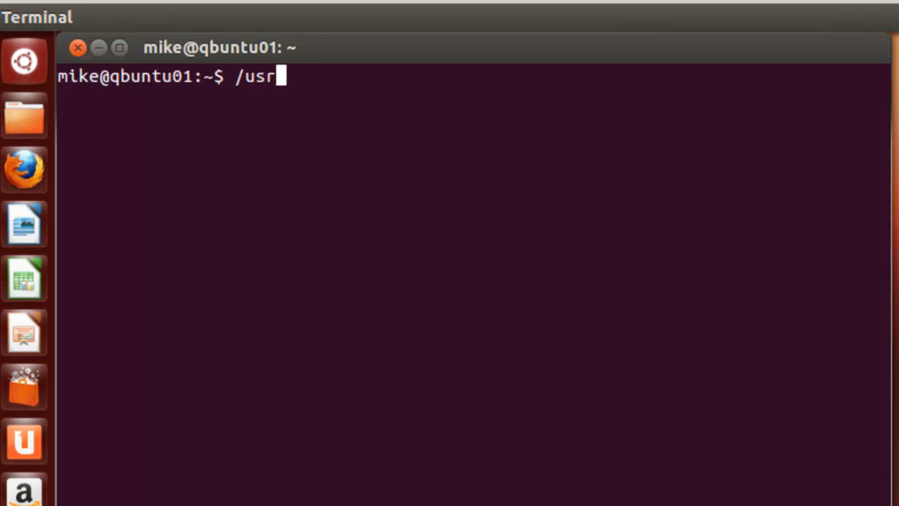
pyautogui.write('/lib')
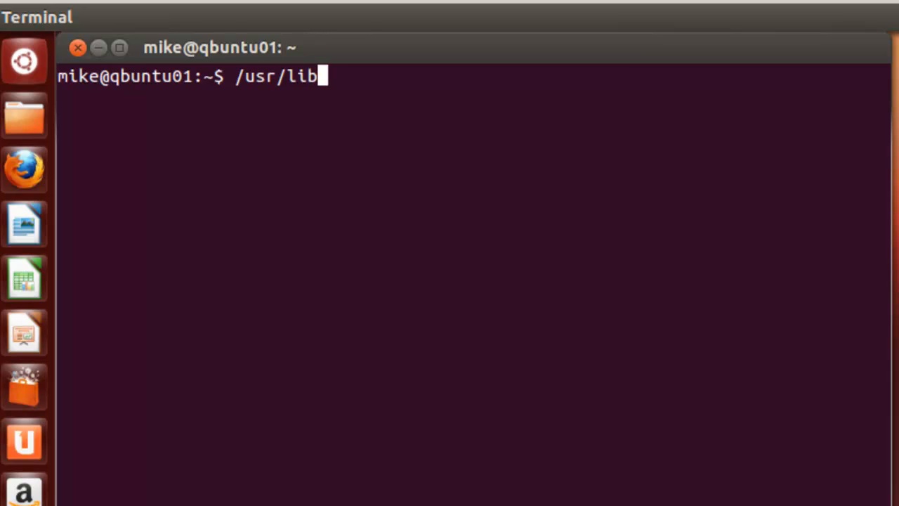
pyautogui.write('/nux')
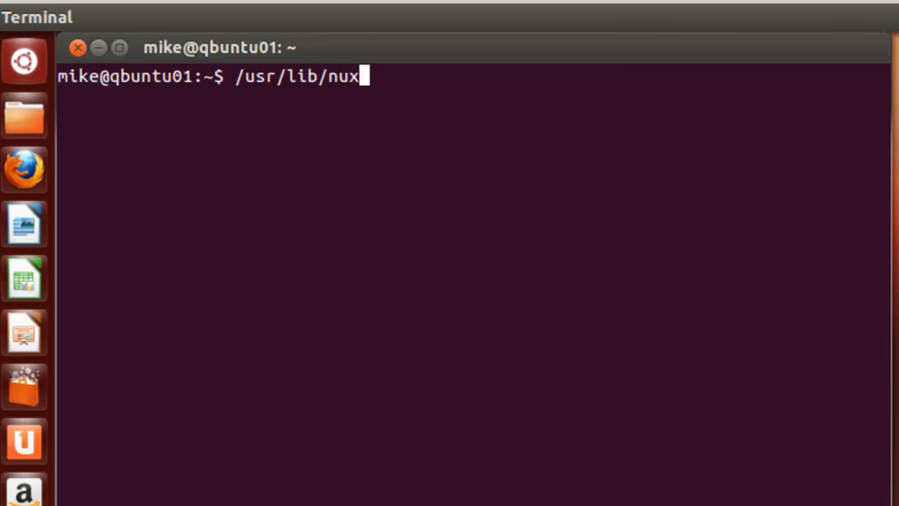
pyautogui.write('/unity')
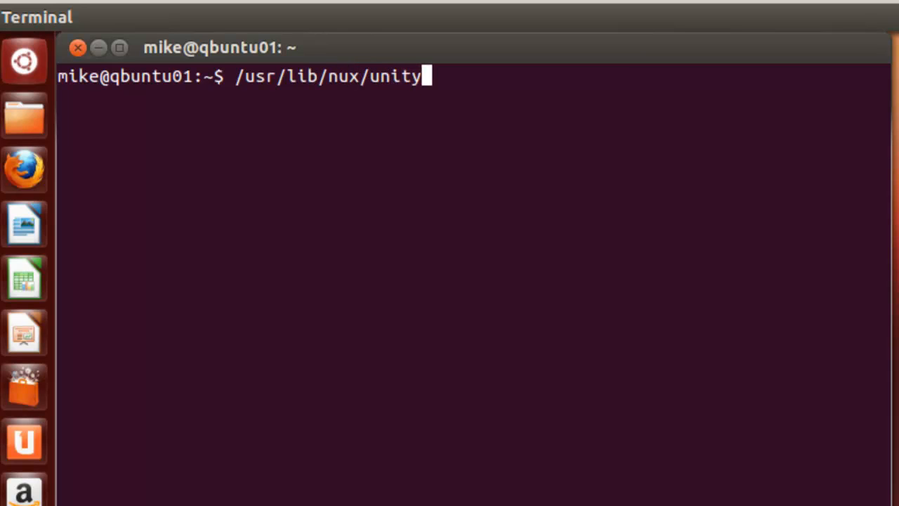
pyautogui.write('_supp')
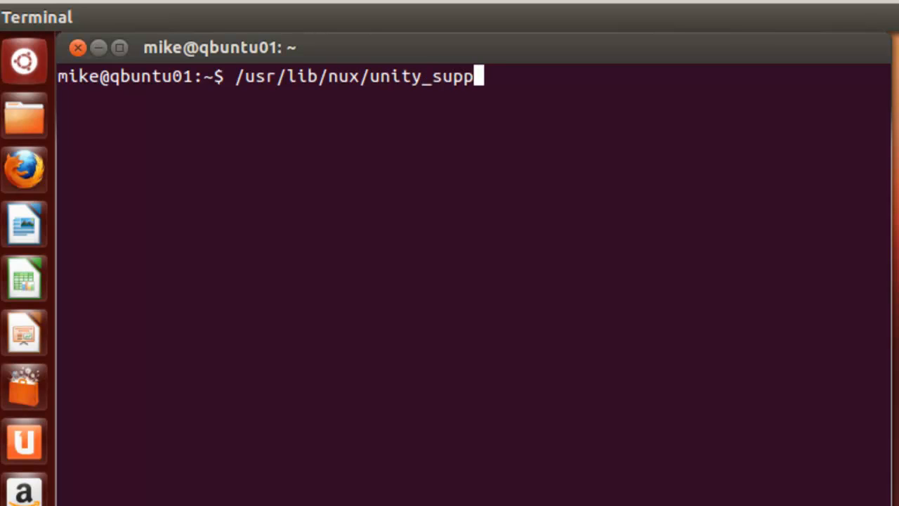
pyautogui.write('ort')
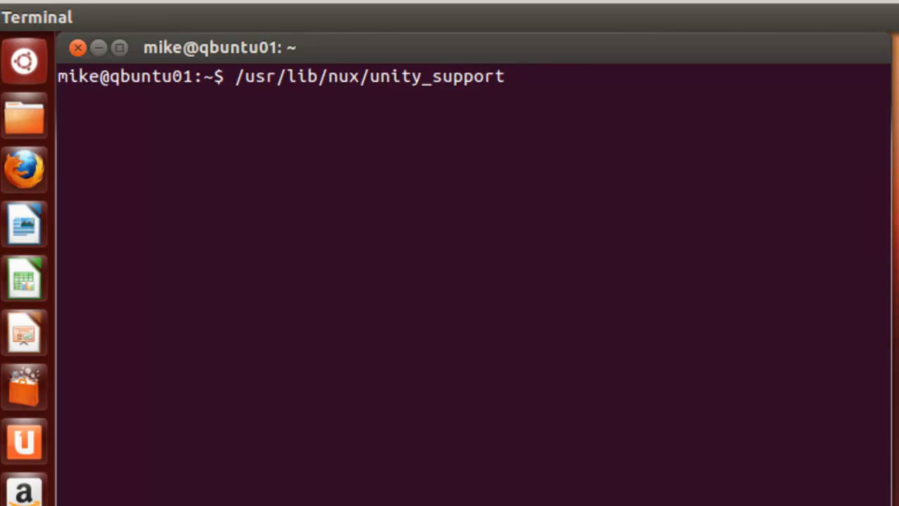
pyautogui.write('_test -p')
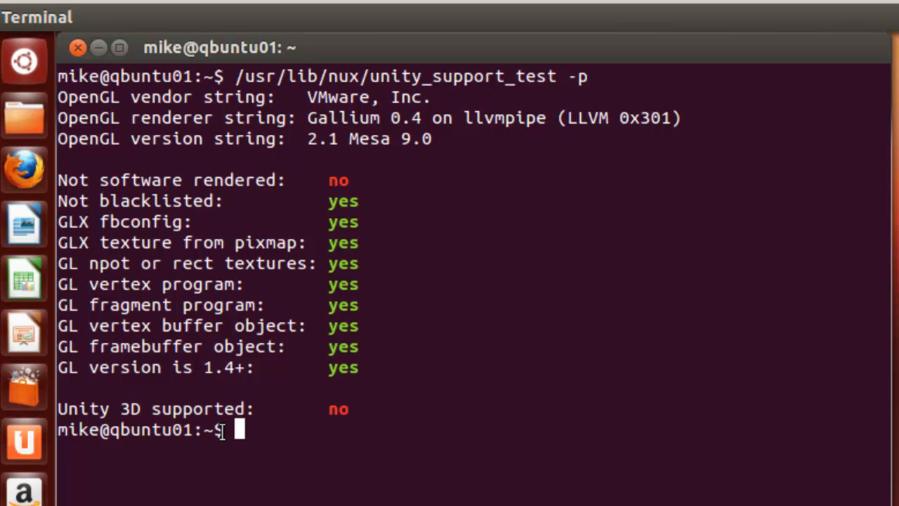
pyautogui.moveTo(462, 416)
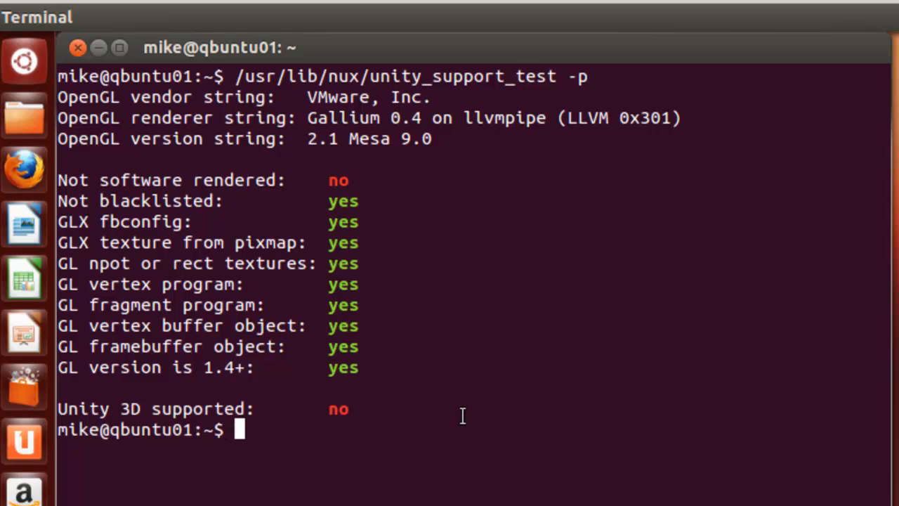
pyautogui.moveTo(457, 405)
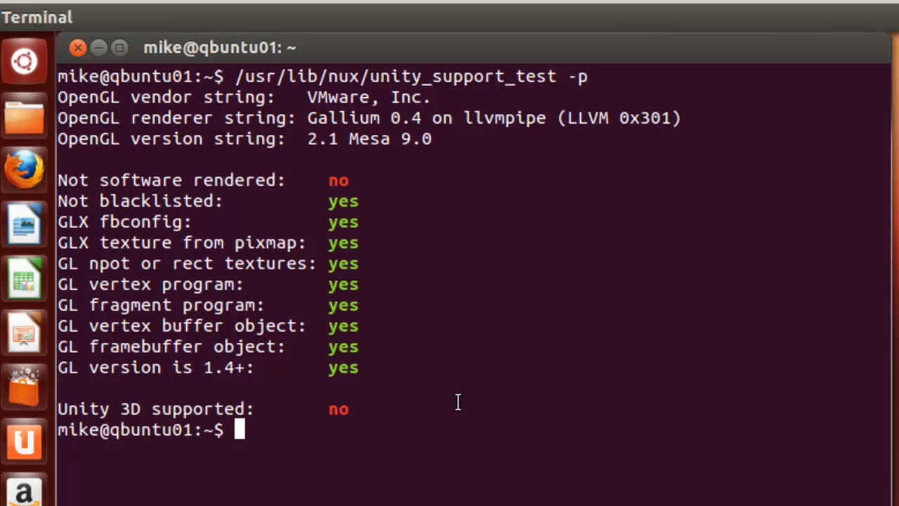
# Step: Check kernel 3.5.0-18-generic with uname -r and install linux-headers-$(uname -r), already up to date
pyautogui.write('uname -r')
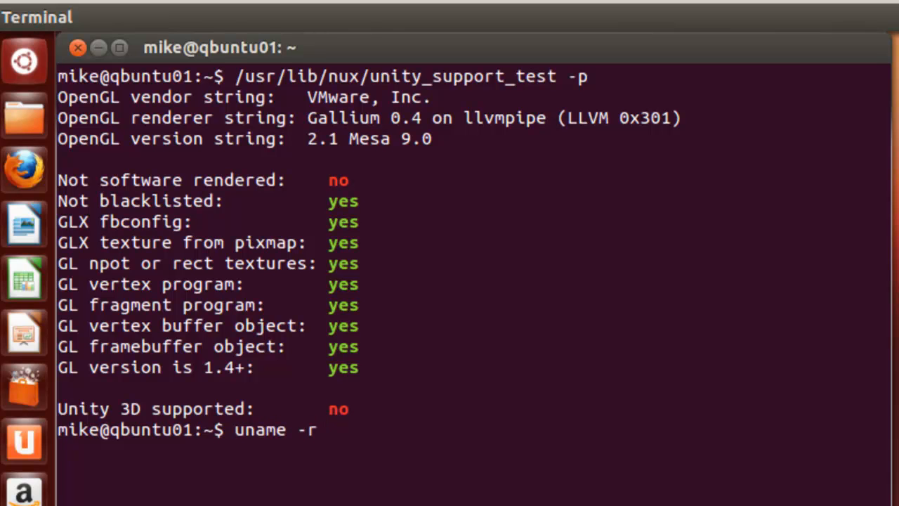
pyautogui.press('Return')
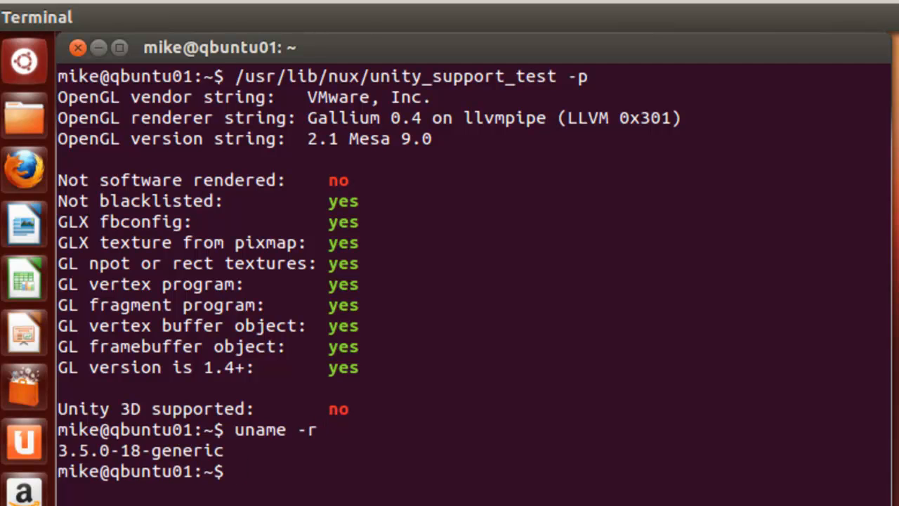
pyautogui.write('sudo')
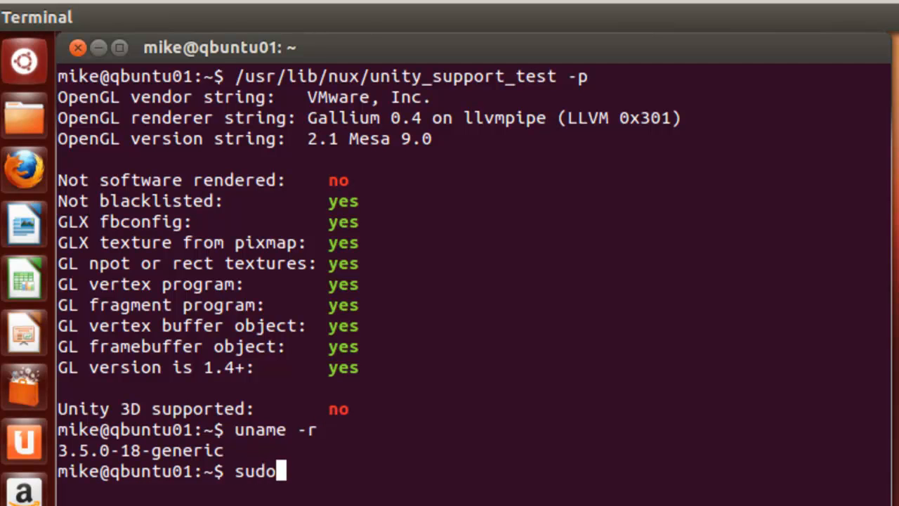
pyautogui.write('apt')
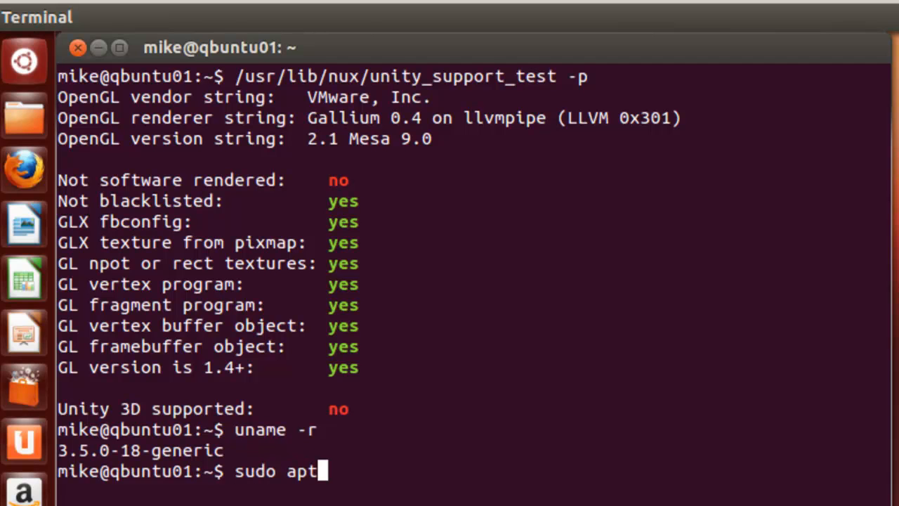
pyautogui.write('-get in')
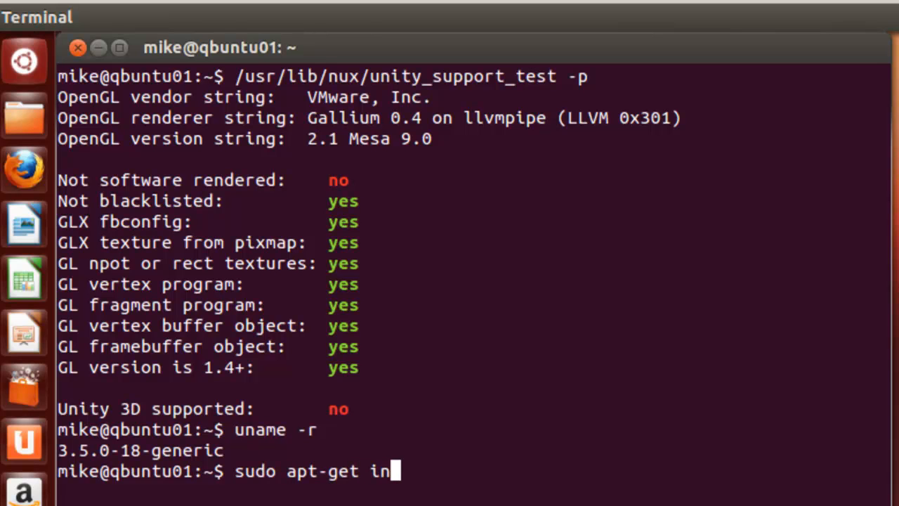
pyautogui.write('stall')
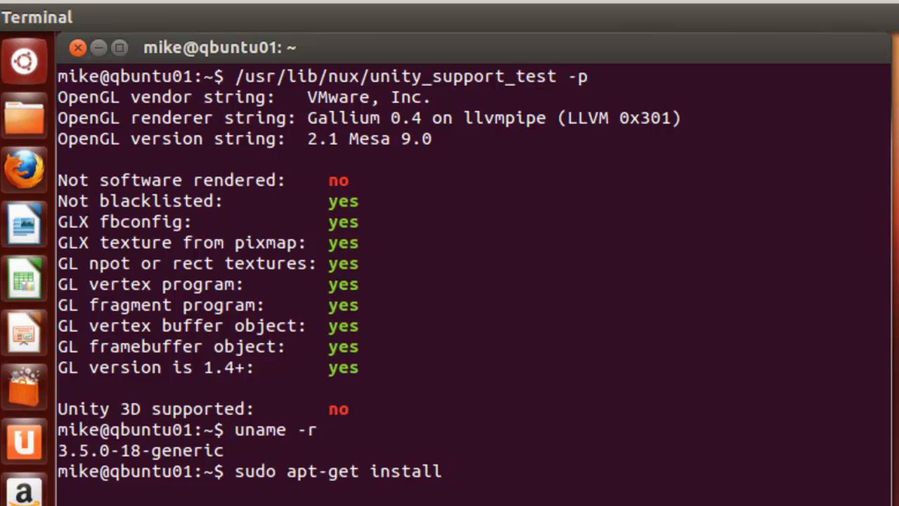
pyautogui.write('linux')
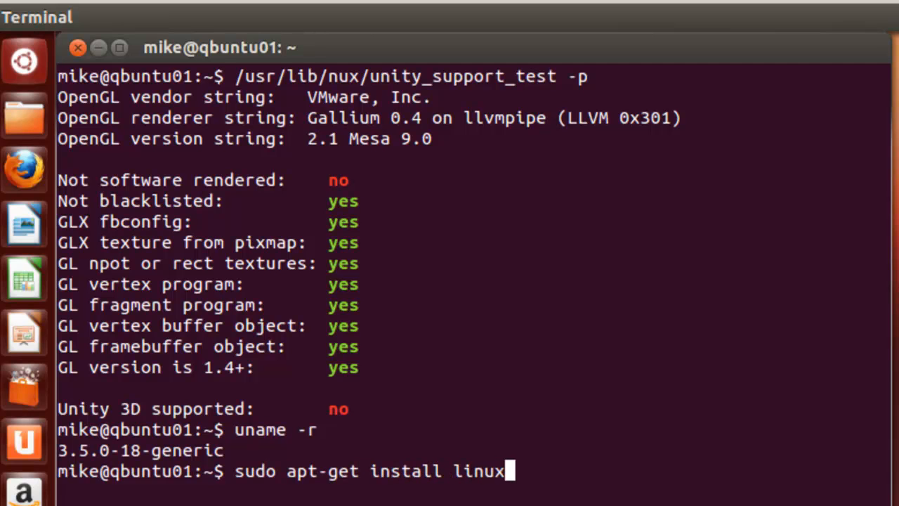
pyautogui.write('-header')
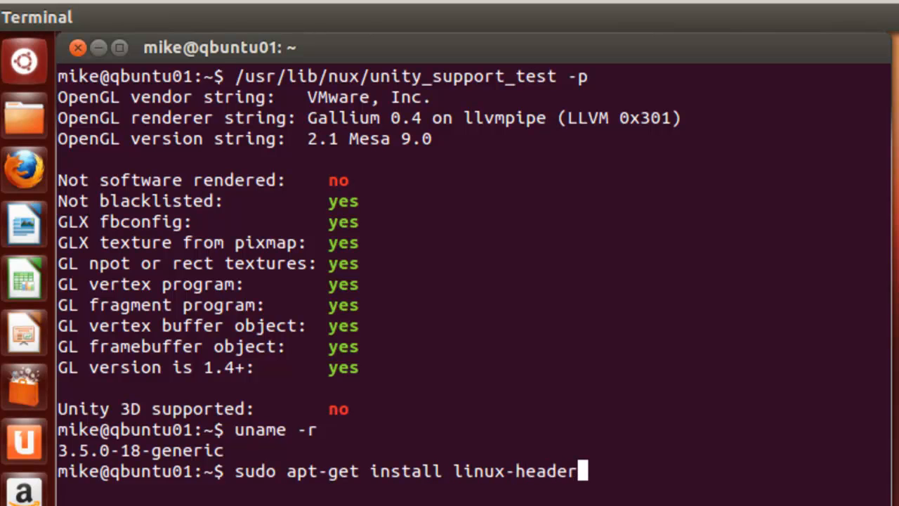
pyautogui.write('s-$')
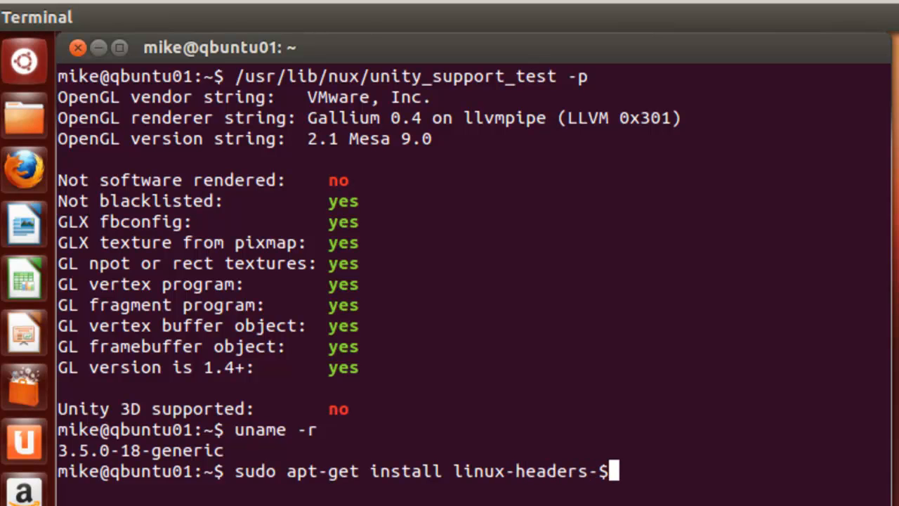
pyautogui.write('(uname -')
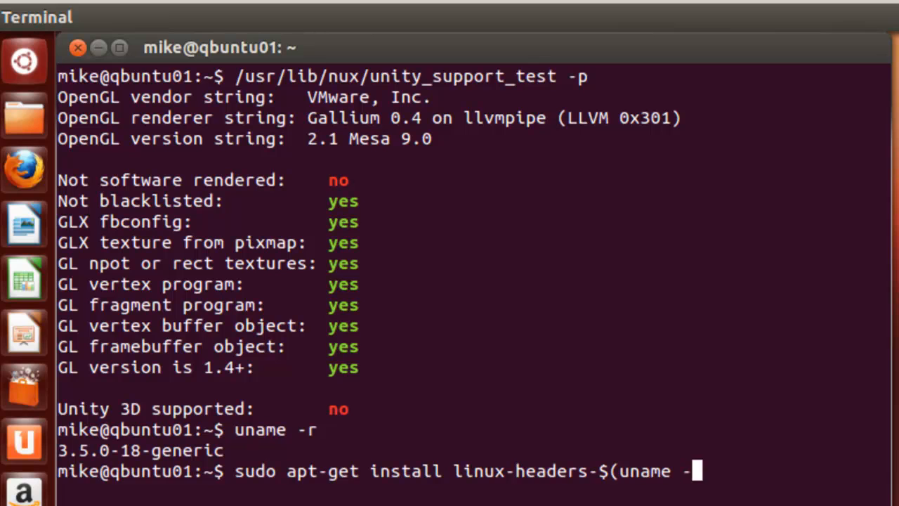
pyautogui.write('r)')
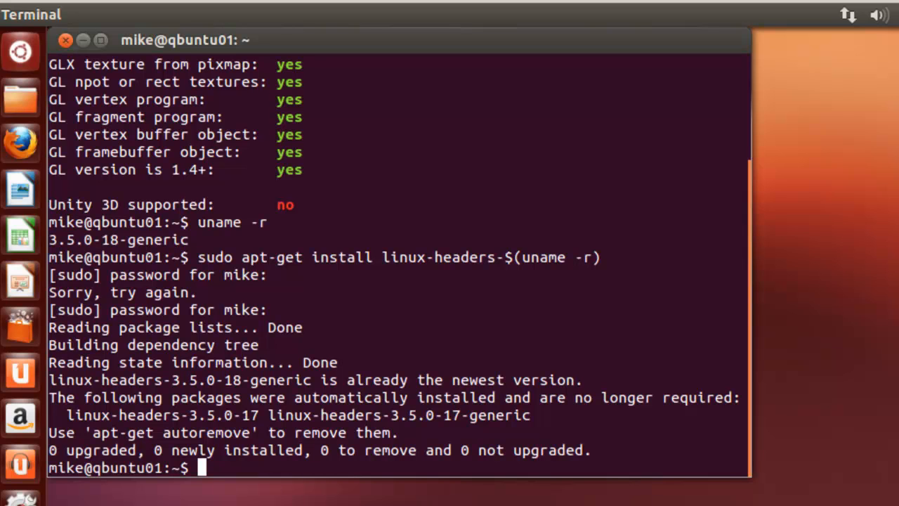
pyautogui.write('sudo')
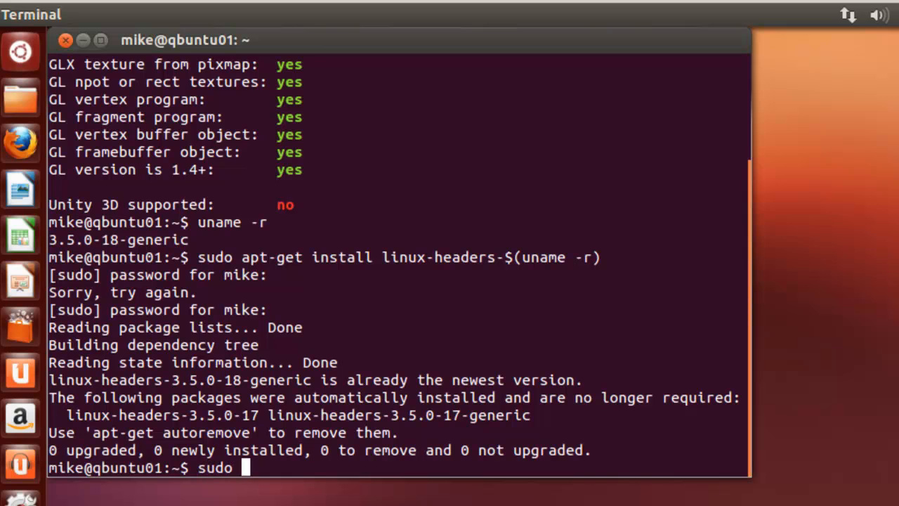
# Step: Run sudo apt-get autoremove and confirm to remove the old 3.5.0-17 header packages
pyautogui.write('apt-get')
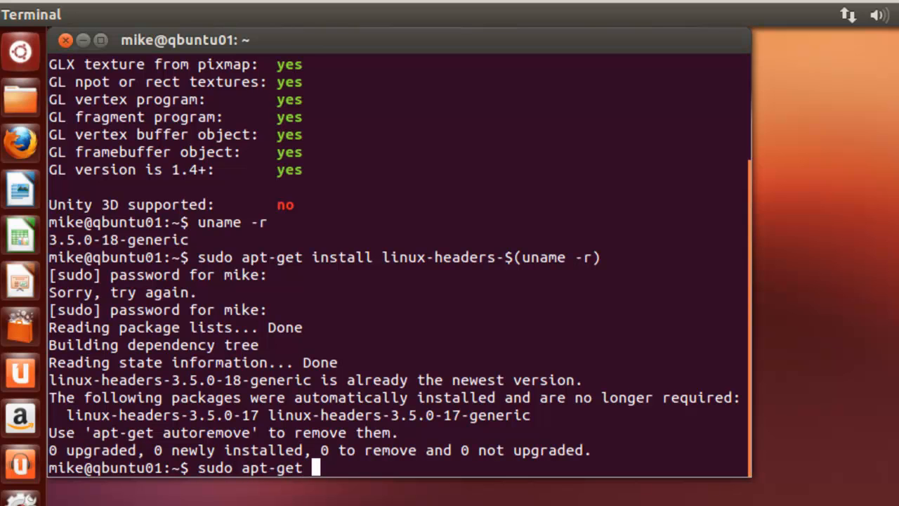
pyautogui.write('auto')
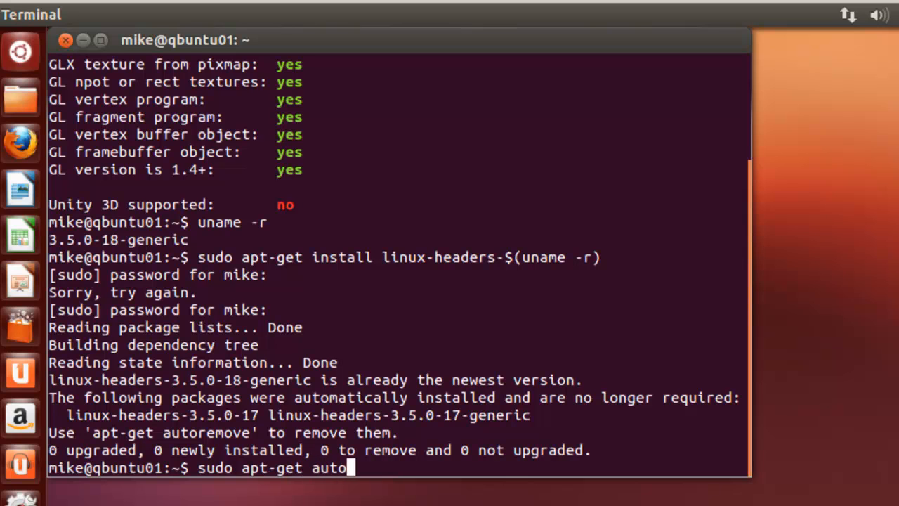
pyautogui.write('remove')
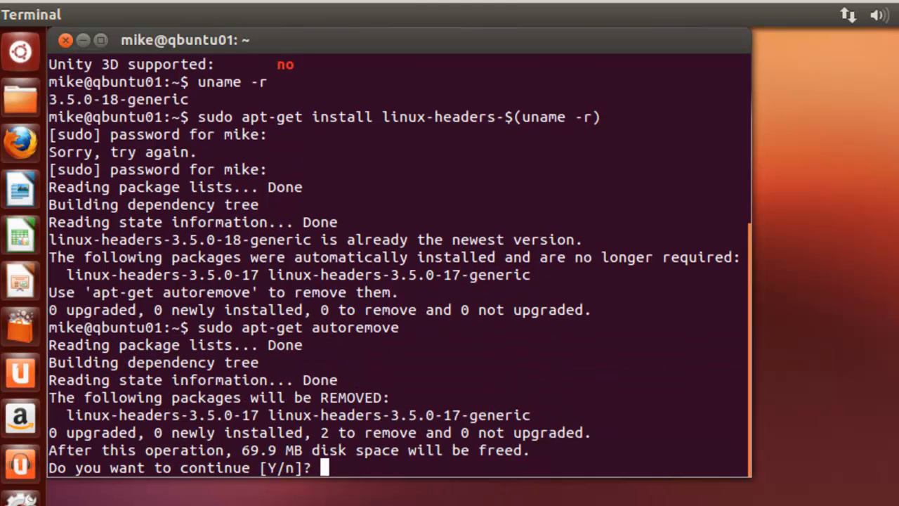
pyautogui.write('y')
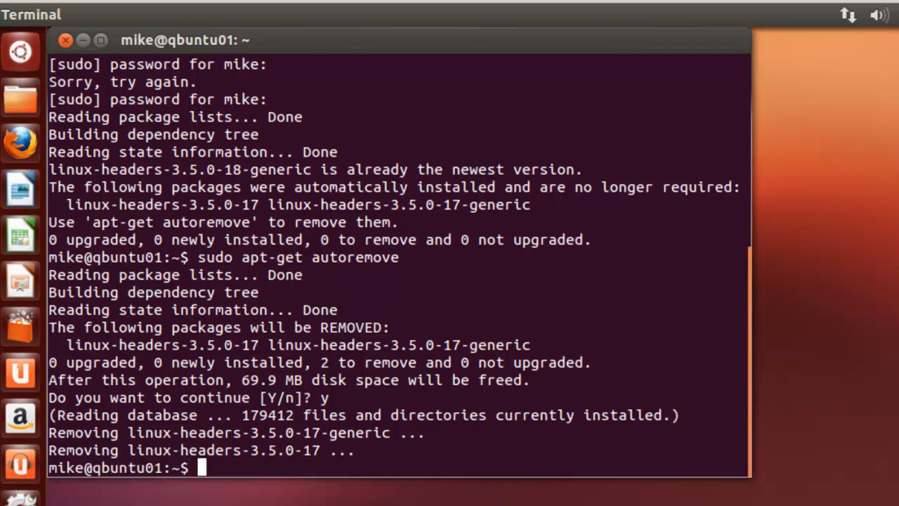
pyautogui.write('apt-get')
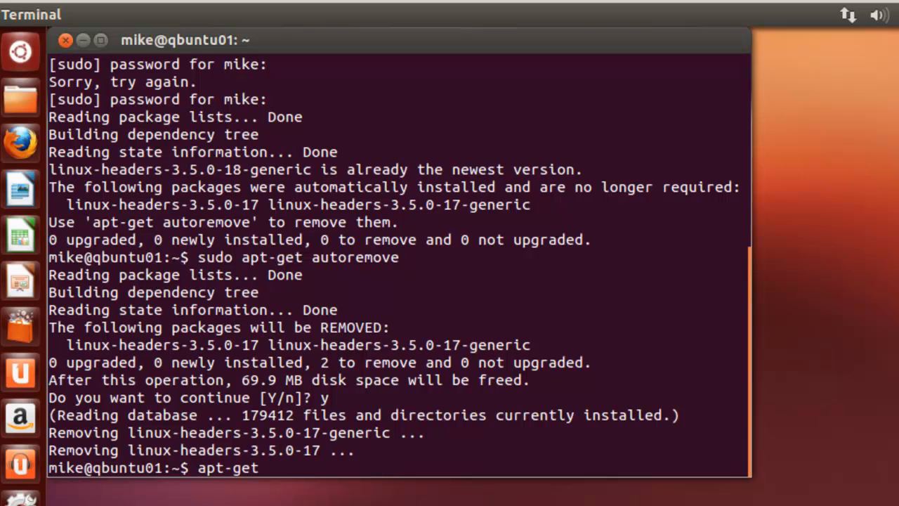
# Step: Attempt apt-get install build-essential without sudo, which fails
pyautogui.write('install bu')
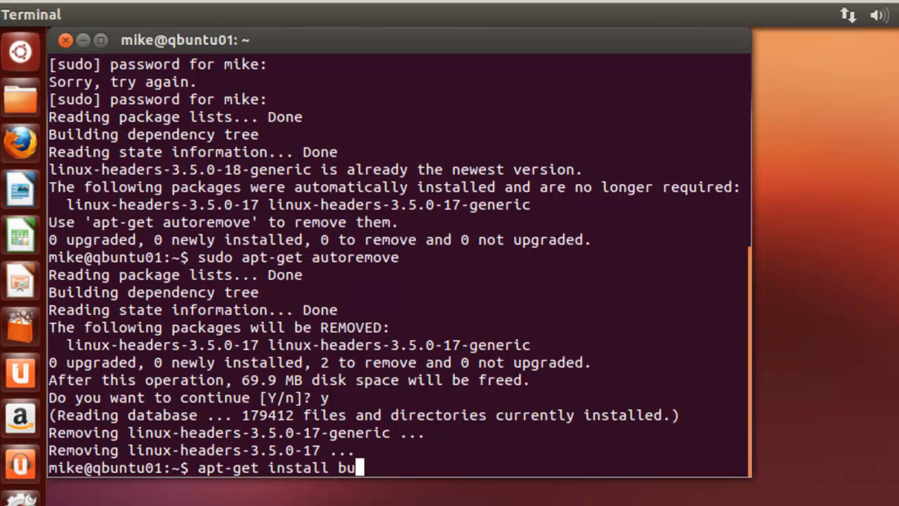
pyautogui.write('ld')
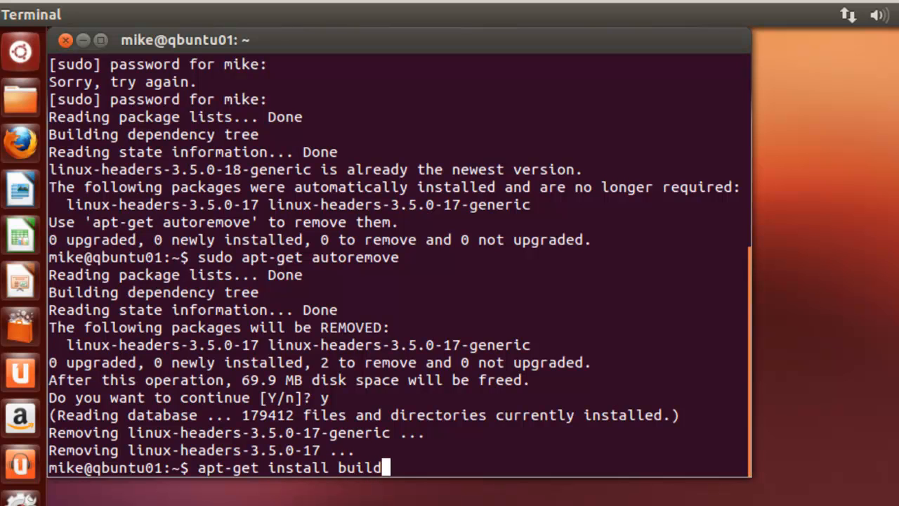
pyautogui.write('-essen')
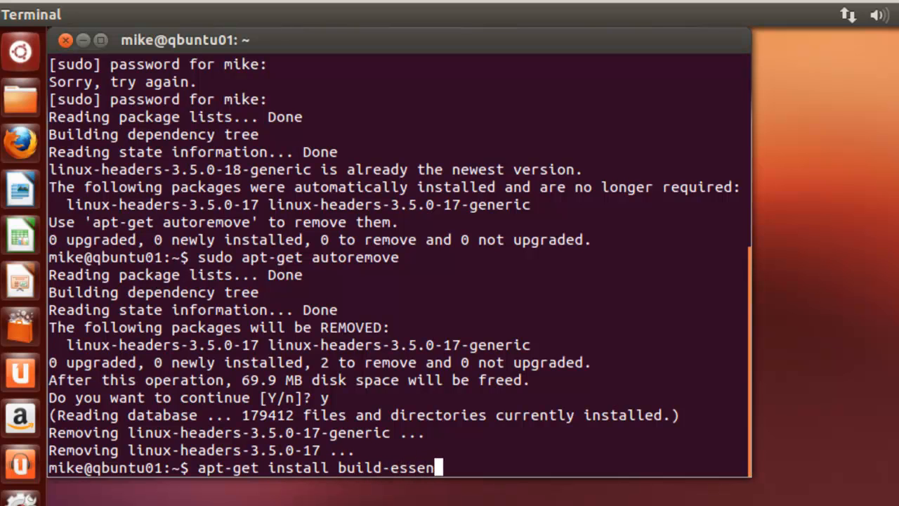
pyautogui.write('tial')
pyautogui.write('s')
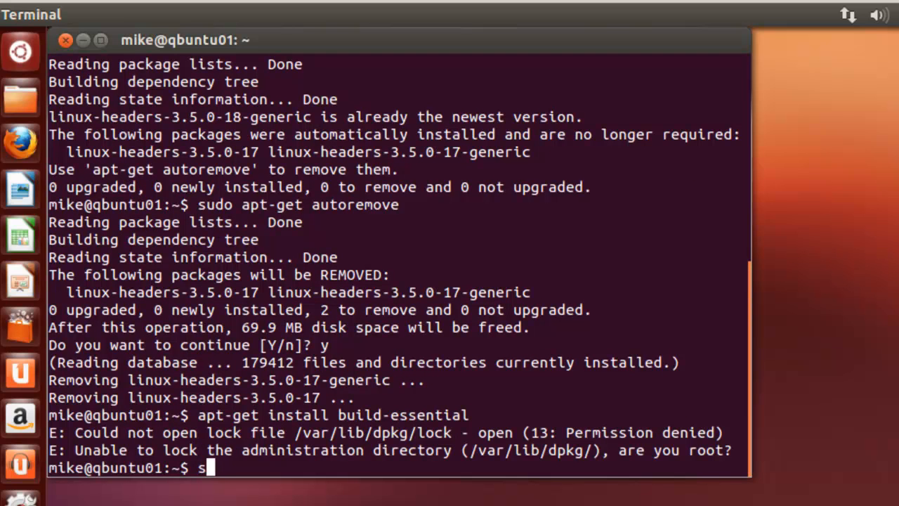
# Step: Install build-essential and its compiler dependencies with sudo, answering y to confirm
pyautogui.write('udo apt-get')
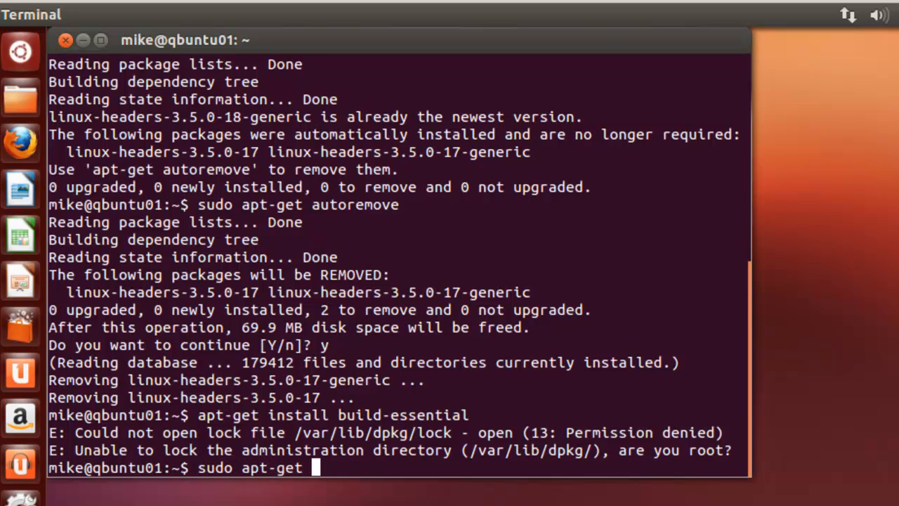
pyautogui.write('install')
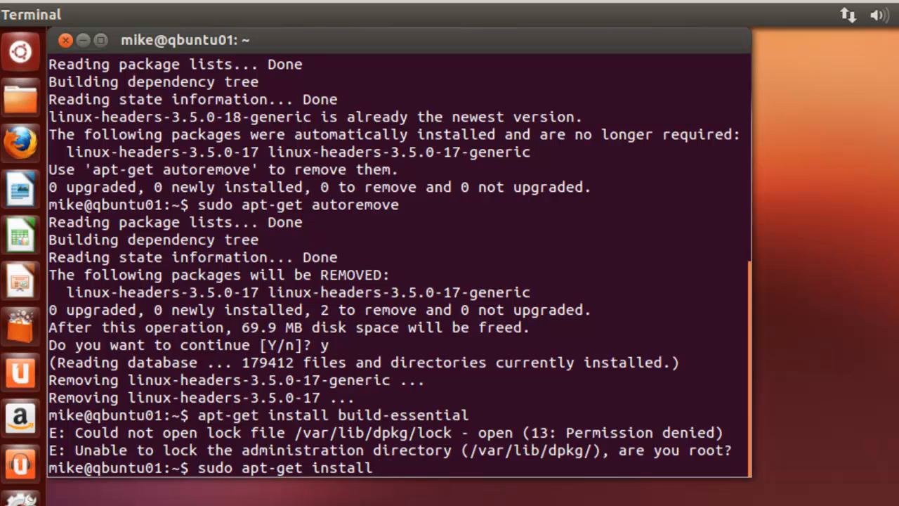
pyautogui.write('build-e')
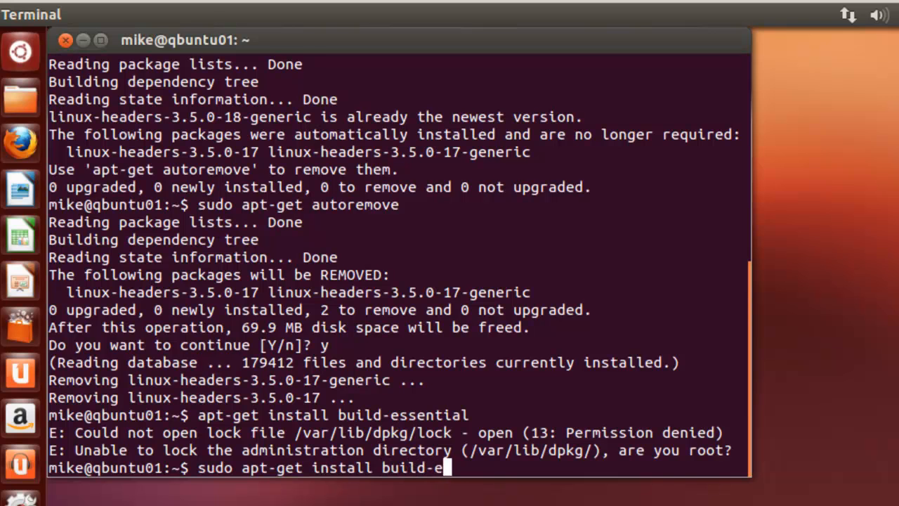
pyautogui.write('ssential')
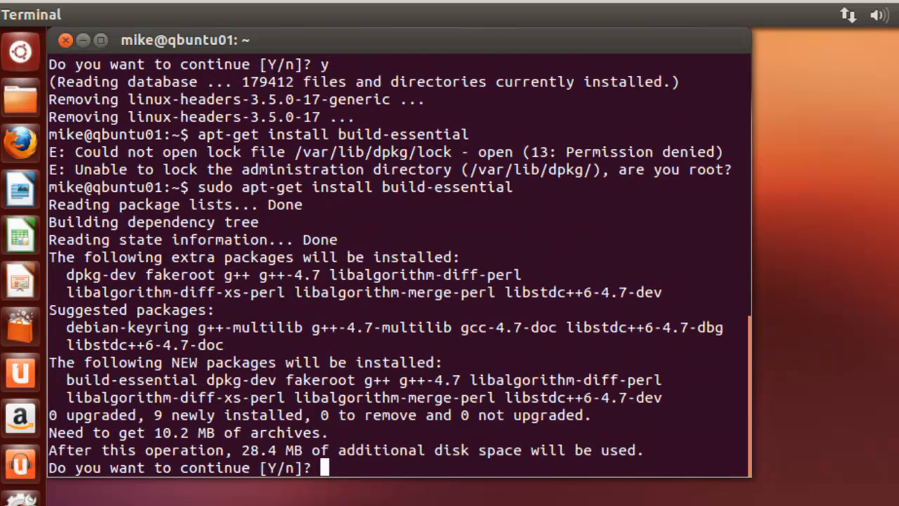
pyautogui.write('y')
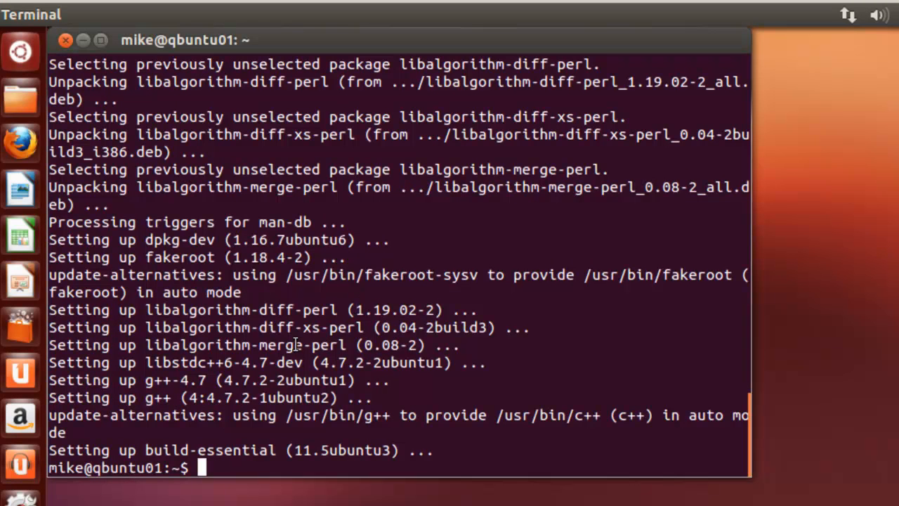
pyautogui.moveTo(315, 292)
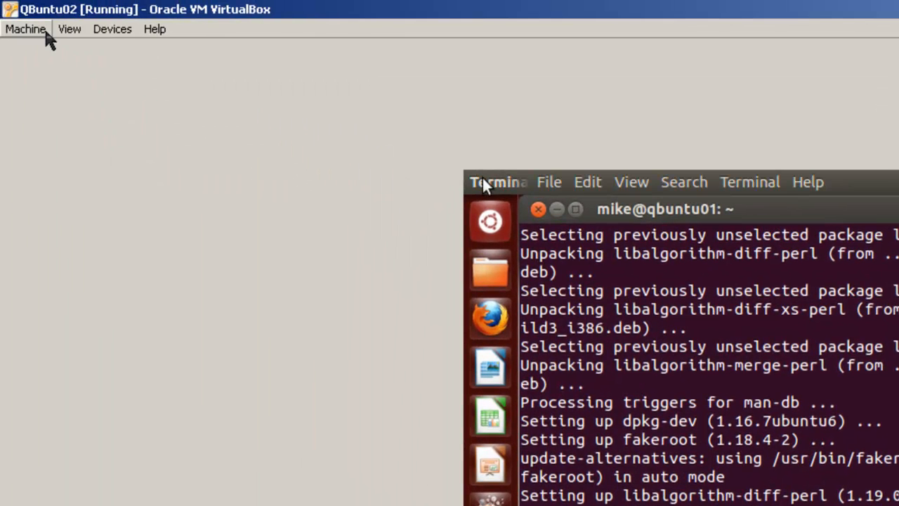
# Step: Insert the Guest Additions CD image from the Devices menu and cancel its autorun prompt
pyautogui.click(112, 28)
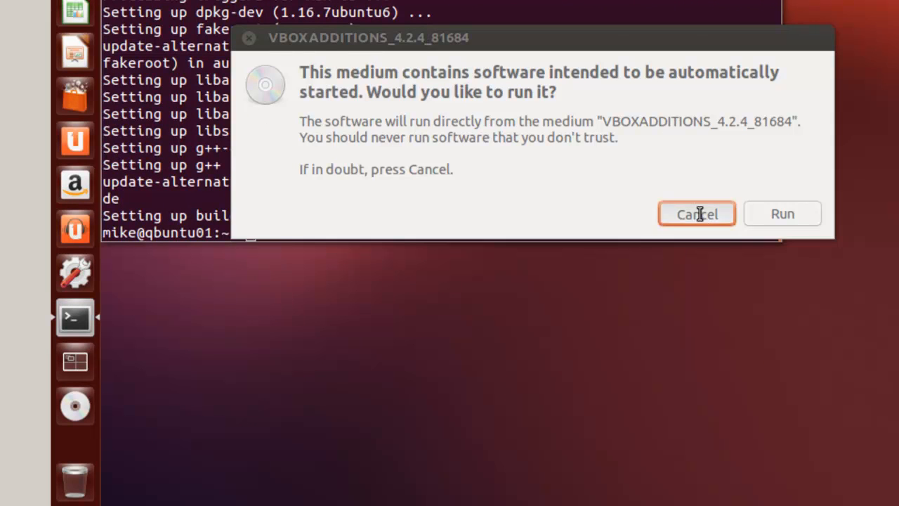
pyautogui.click(697, 214)
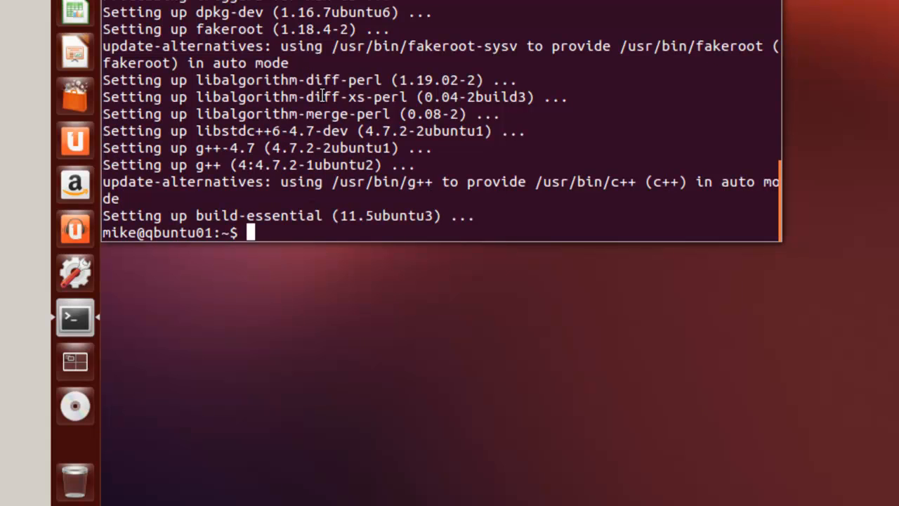
# Step: Change into /media/mike, then the VBOXADDITIONS_4.2.4_81684 disc folder, and list its files
pyautogui.write('v')
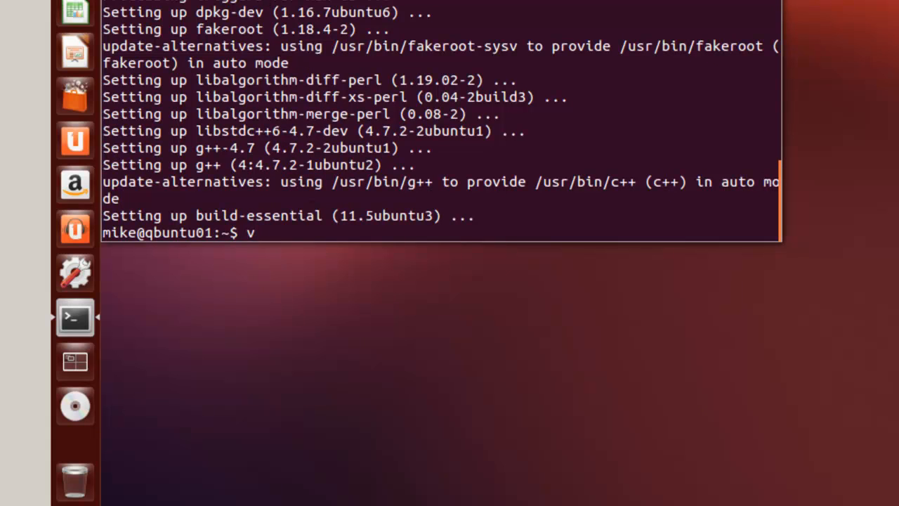
pyautogui.write('cd')
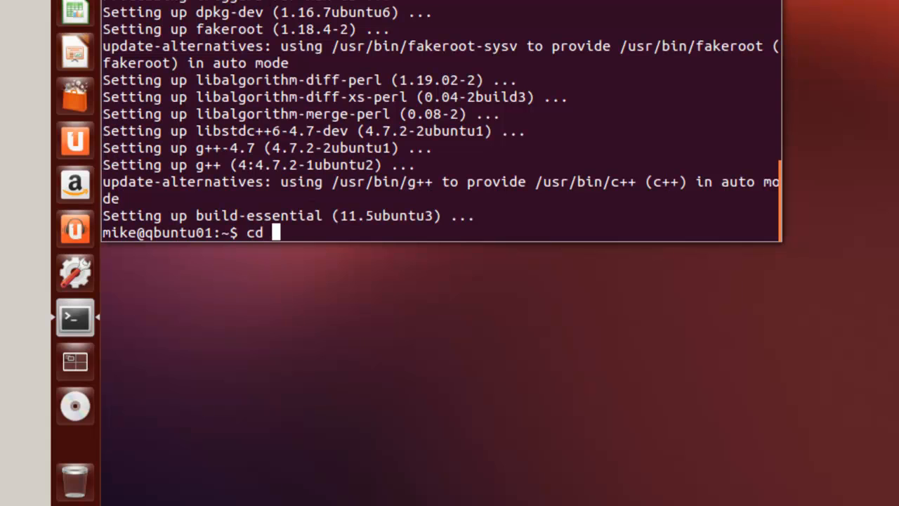
pyautogui.write('/media')
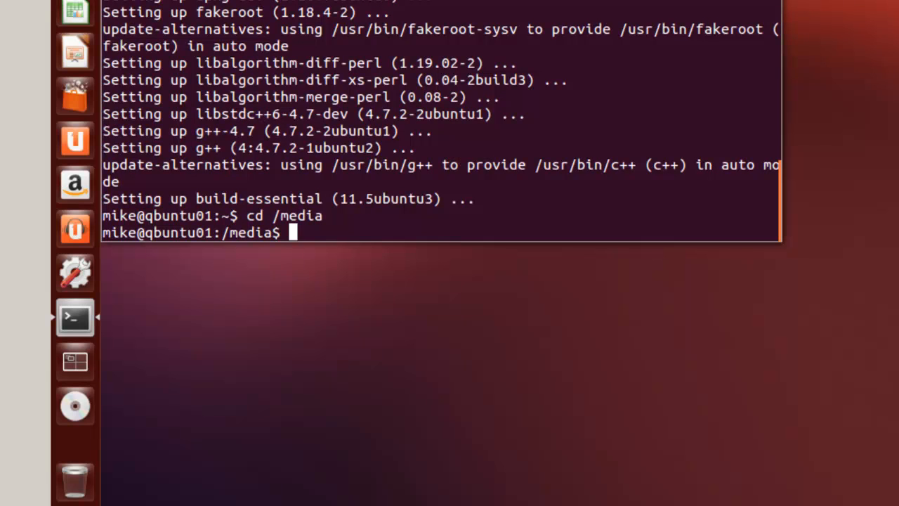
pyautogui.write('ls')
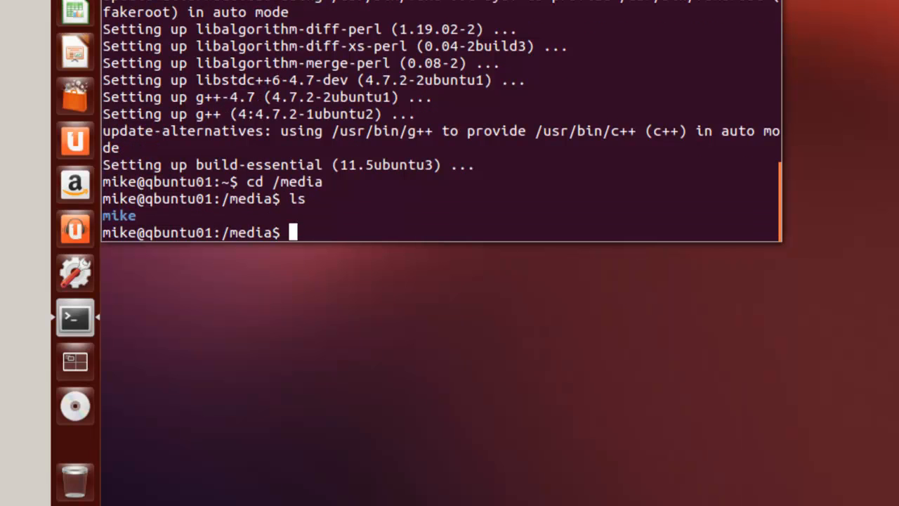
pyautogui.write('mike')
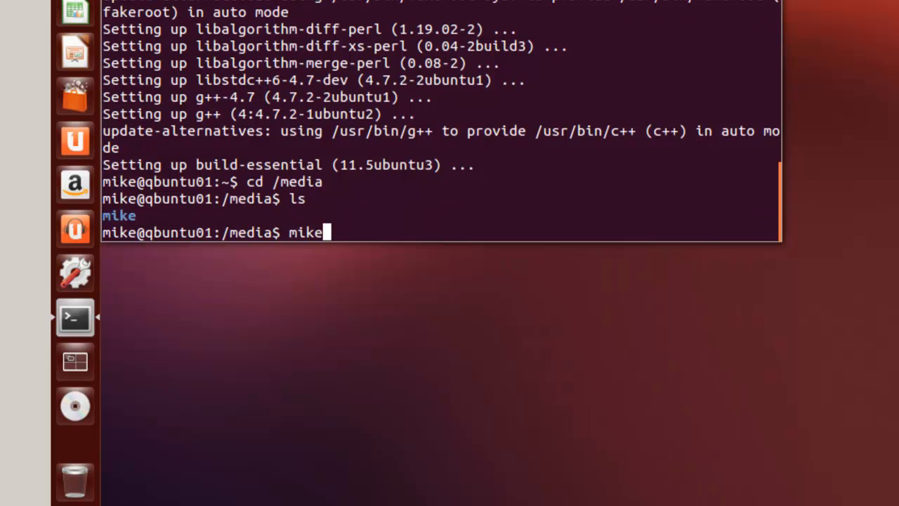
pyautogui.write('ce')
pyautogui.write('ls')
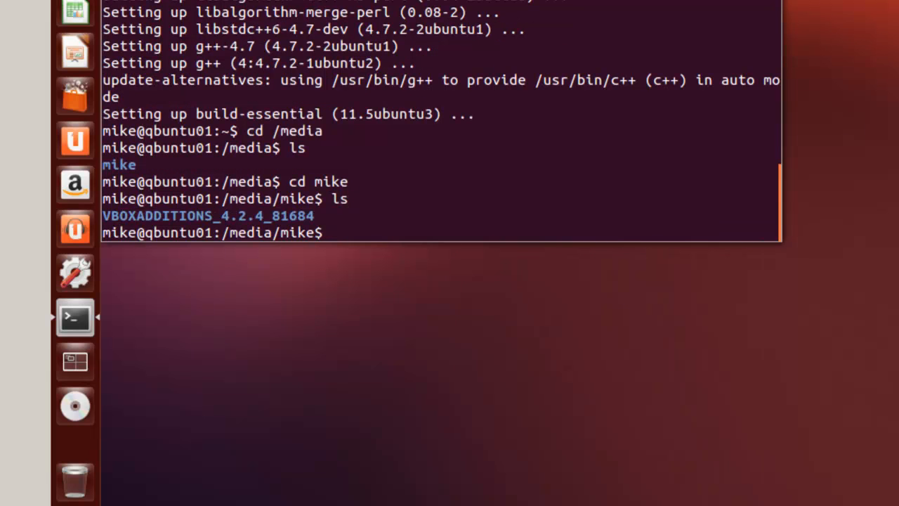
pyautogui.write('cd')
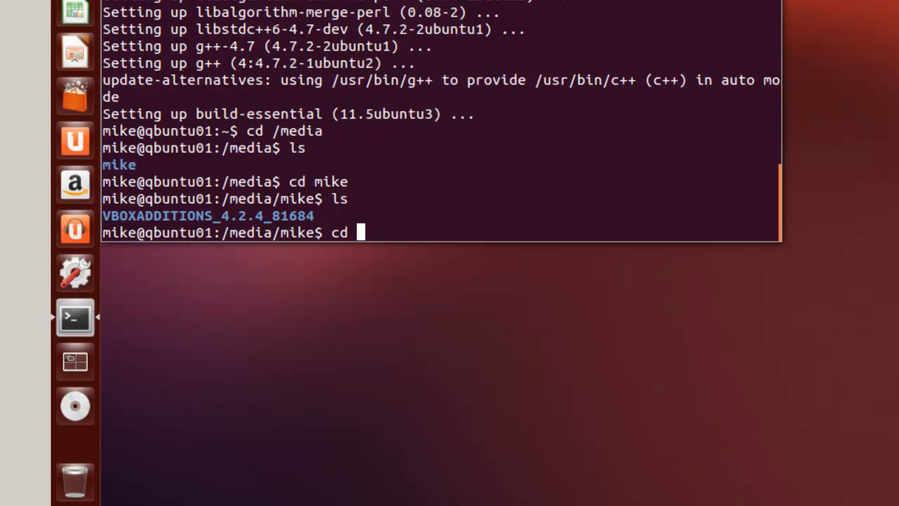
pyautogui.write('VBOX')
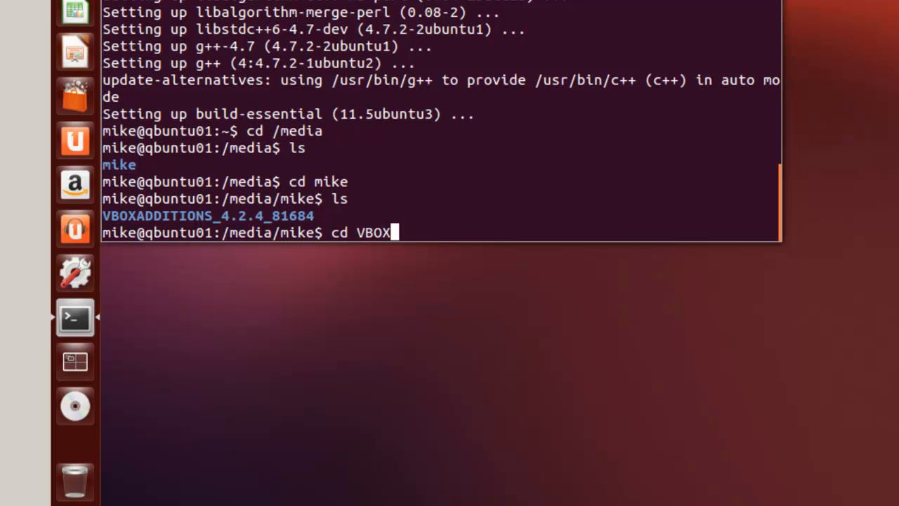
pyautogui.write('*')
pyautogui.write('ls')
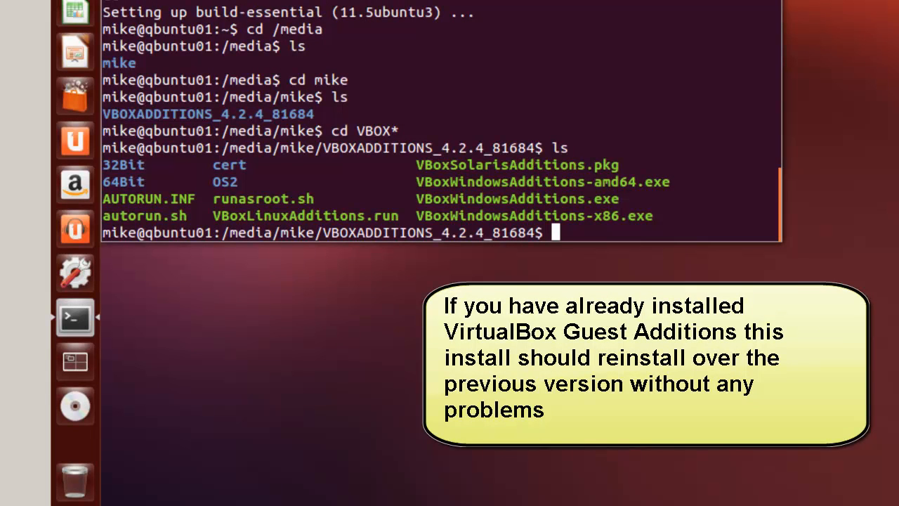
# Step: Run ./VBoxLinuxAdditions.run, which aborts for lacking administrator privileges
pyautogui.write('.')
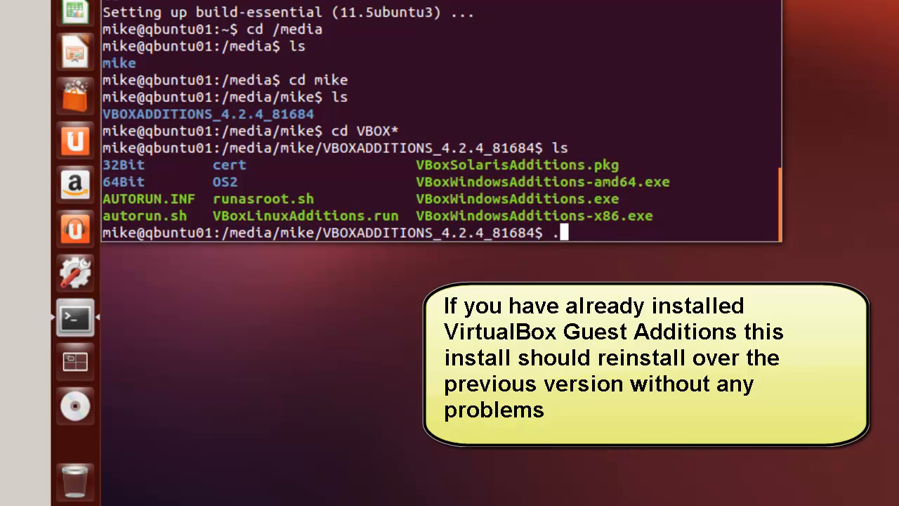
pyautogui.write('/')
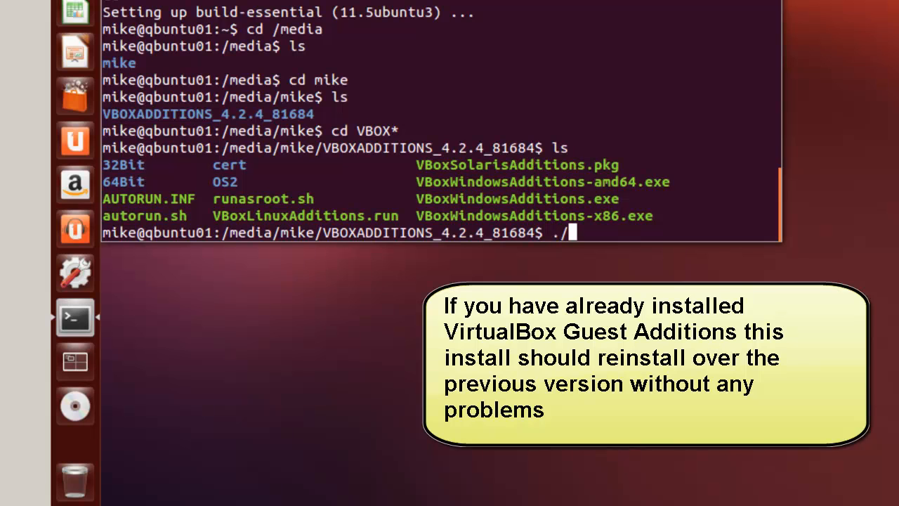
pyautogui.write('VBoxLi')
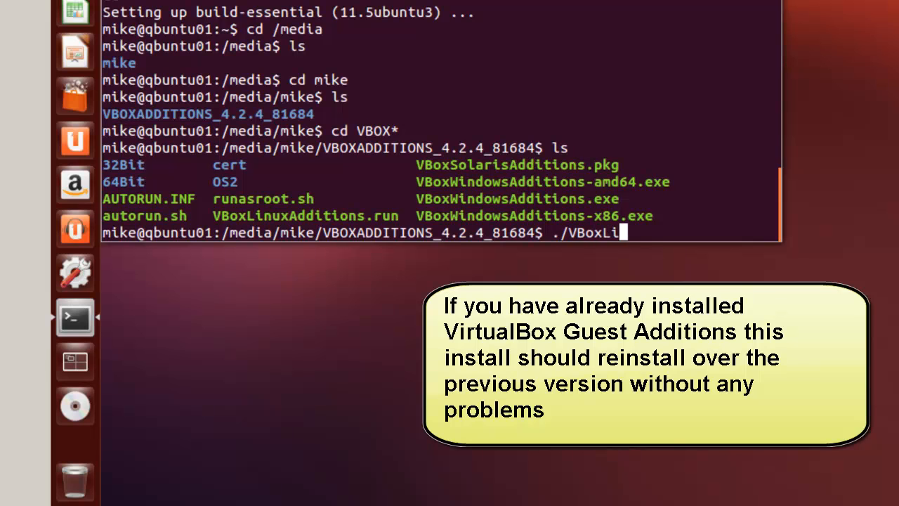
pyautogui.write('nuxAdditions')
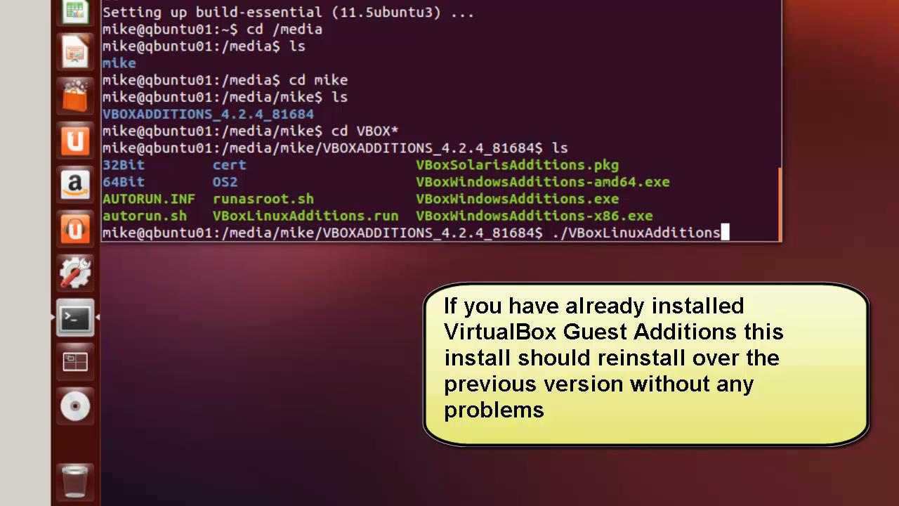
pyautogui.write('.run')
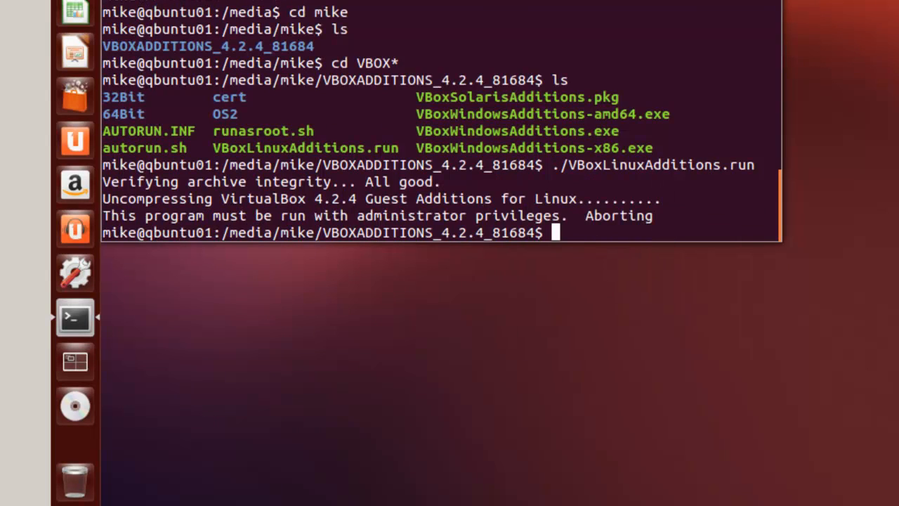
# Step: Re-run sudo ./VBoxLinuxAdditions.run until all Guest Additions modules report done
pyautogui.write('sudo')
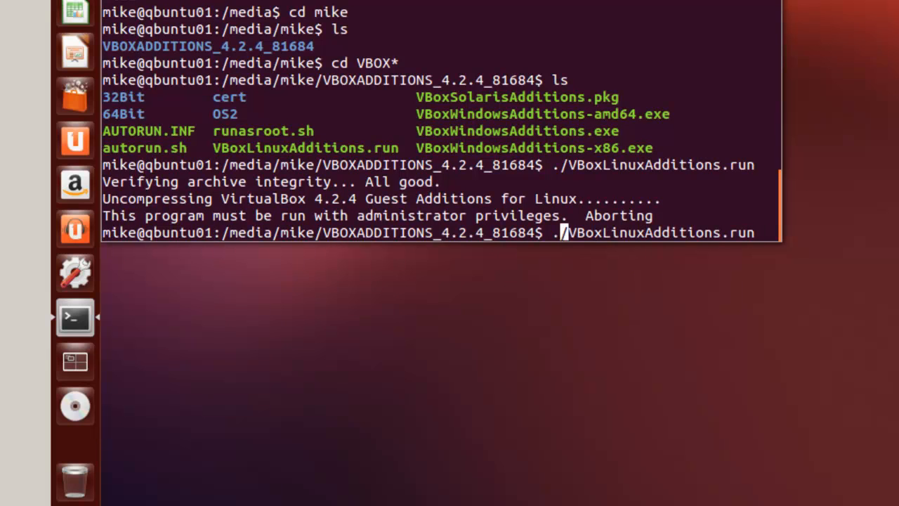
pyautogui.write('sudo')
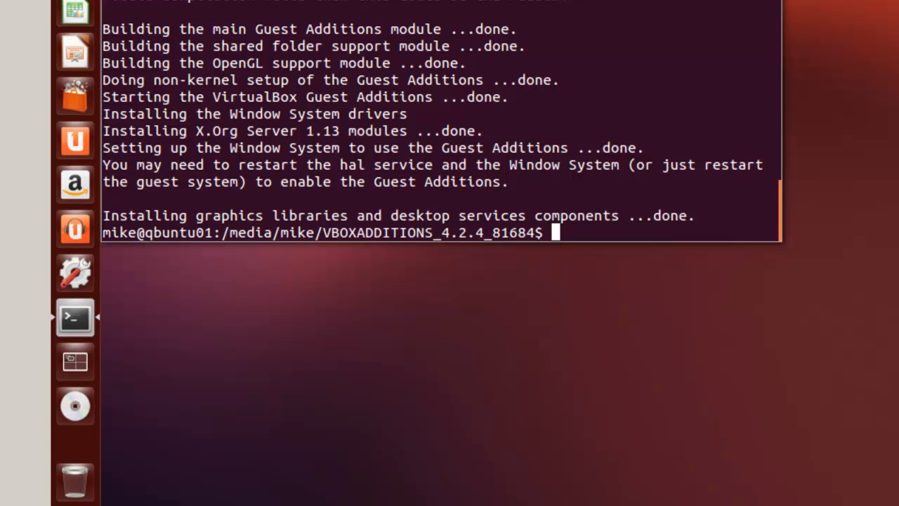
# Step: Open /etc/modules in gedit with sudo for editing
pyautogui.write('sd')
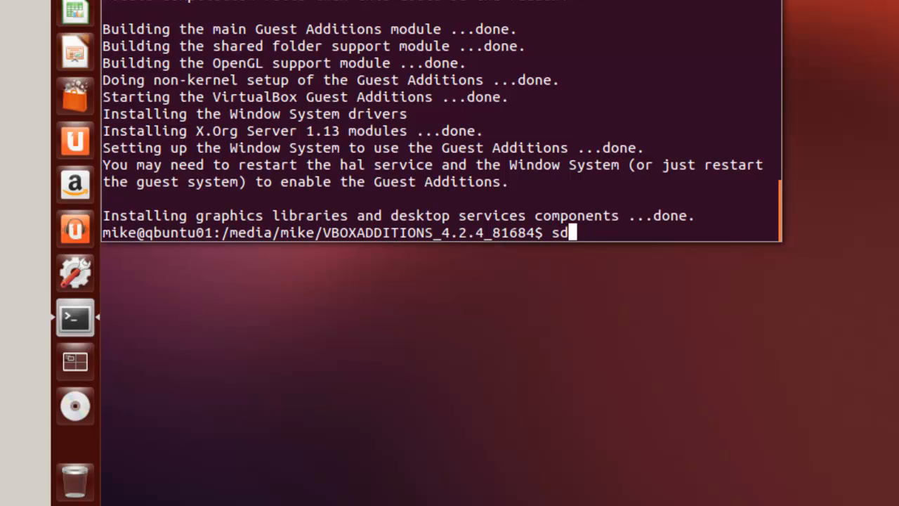
pyautogui.write('udo')
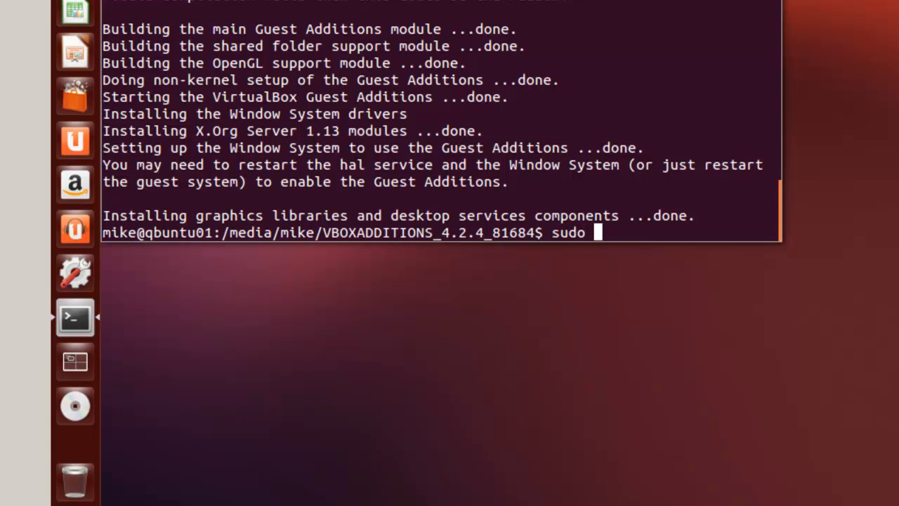
pyautogui.write('gedit')
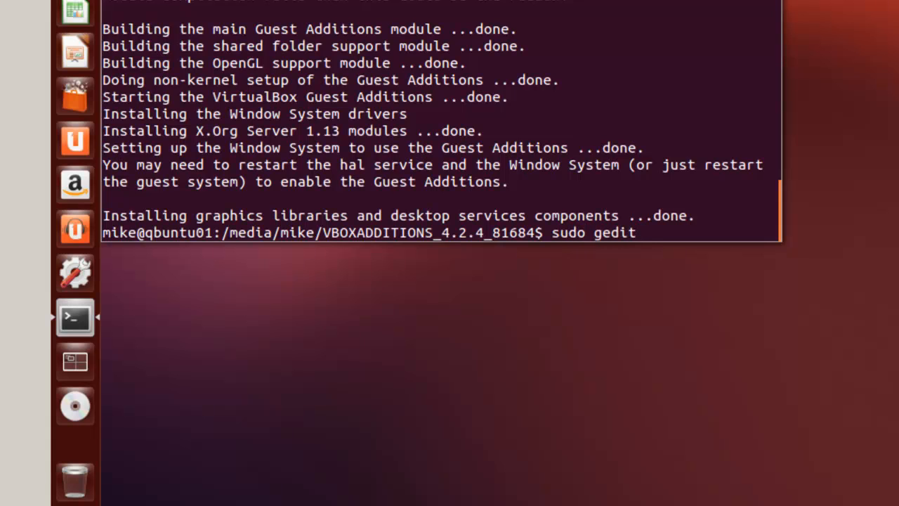
pyautogui.write('/')
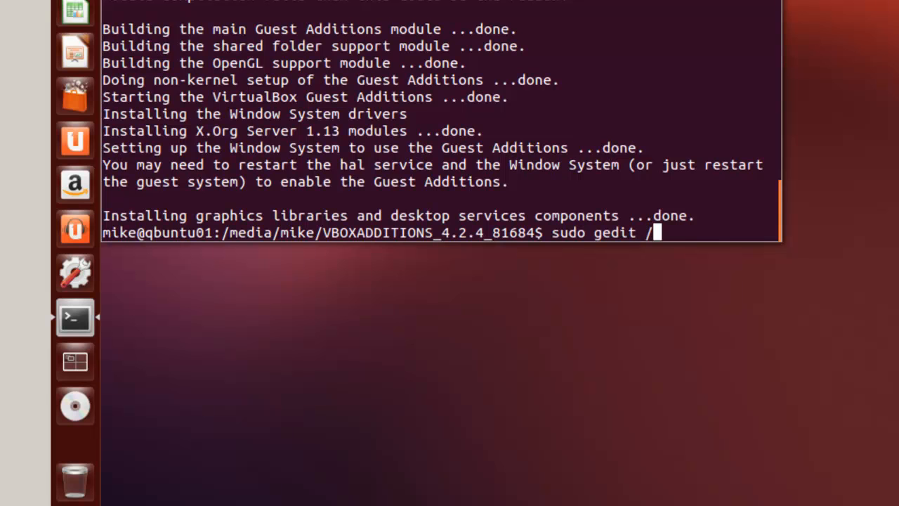
pyautogui.write('etc/modu')
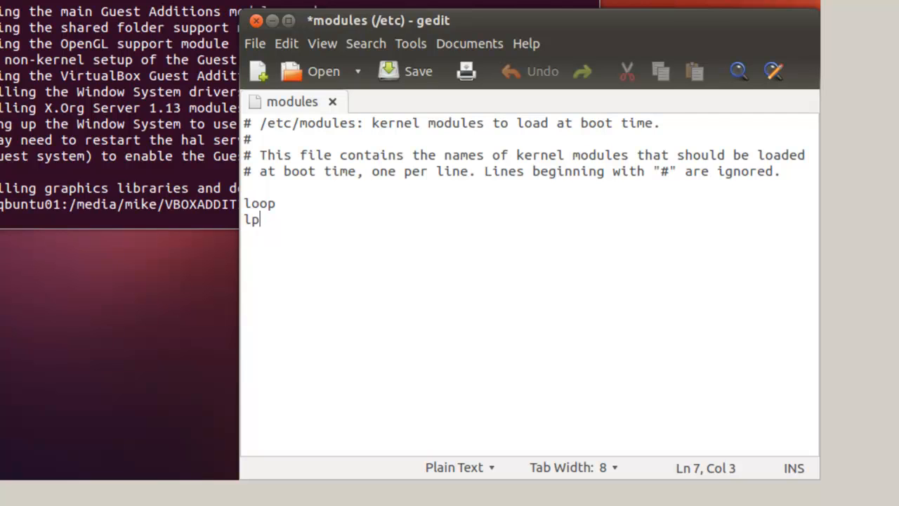
# Step: Add a new vboxvideo line below lp in /etc/modules, correcting the vido typo
pyautogui.write('vbox')
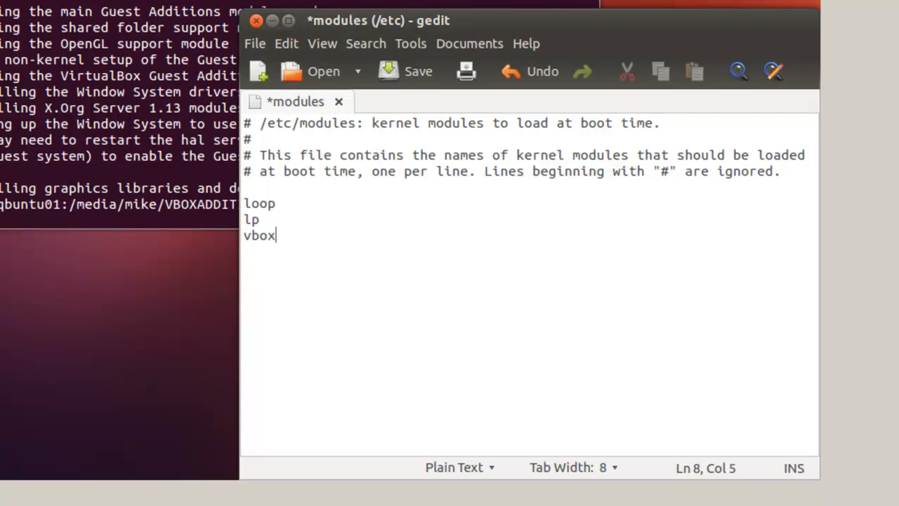
pyautogui.write('vido')
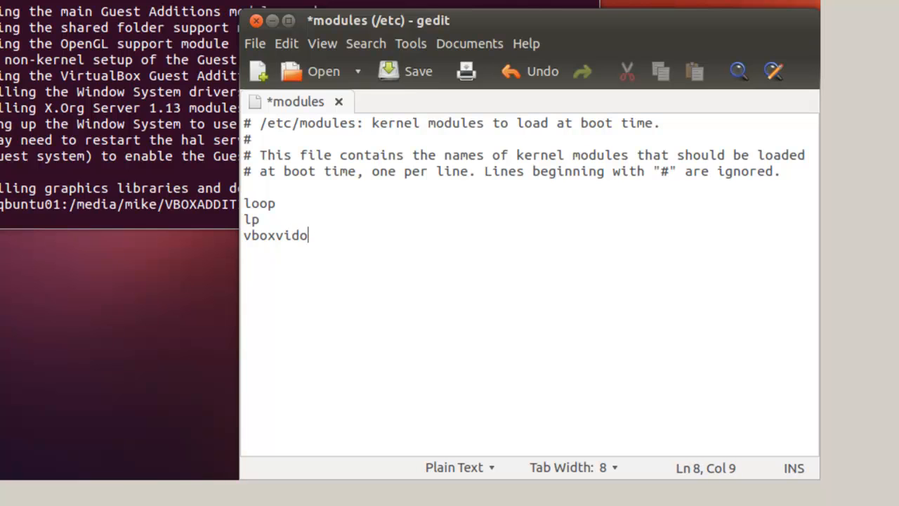
pyautogui.press('BackSpace')
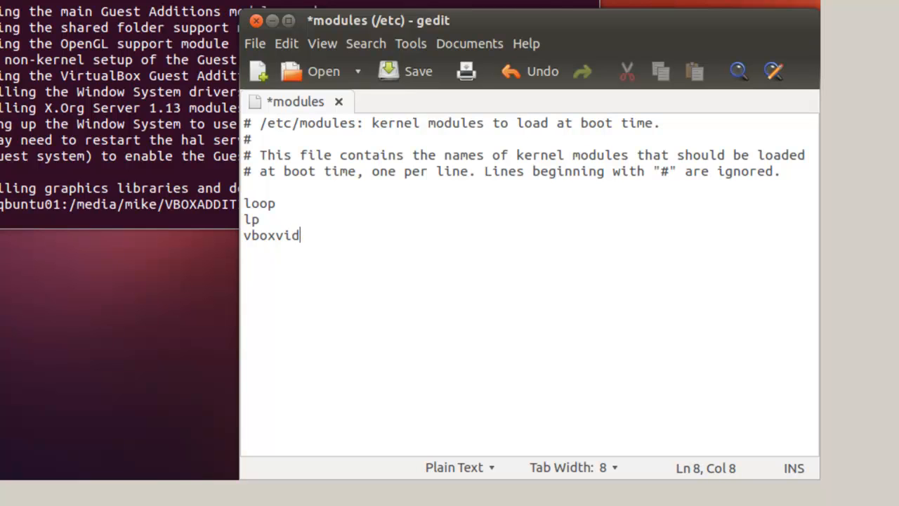
pyautogui.write('e')
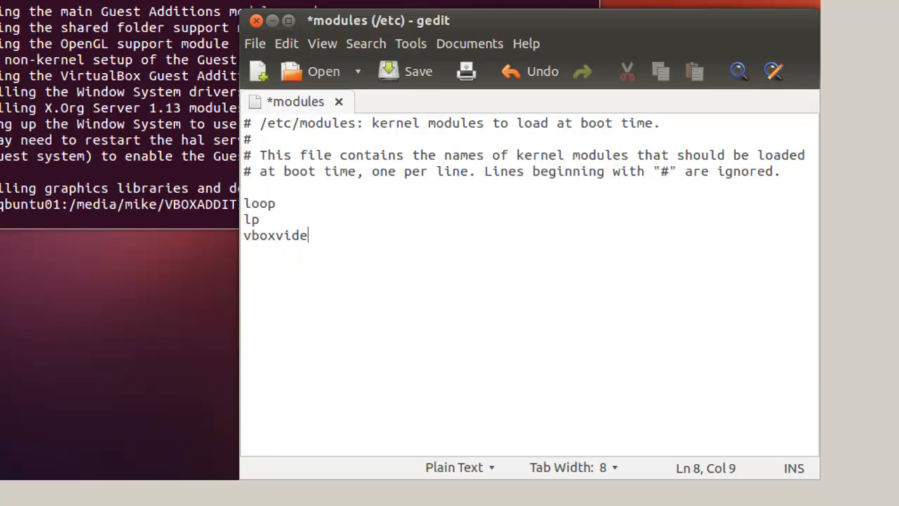
pyautogui.write('o')
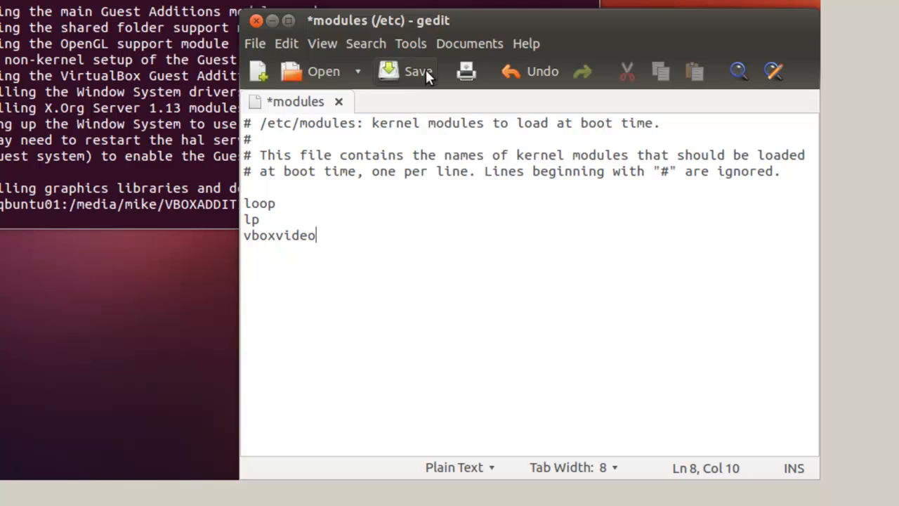
# Step: Save the edited /etc/modules file in gedit and close the editor
pyautogui.click(405, 70)
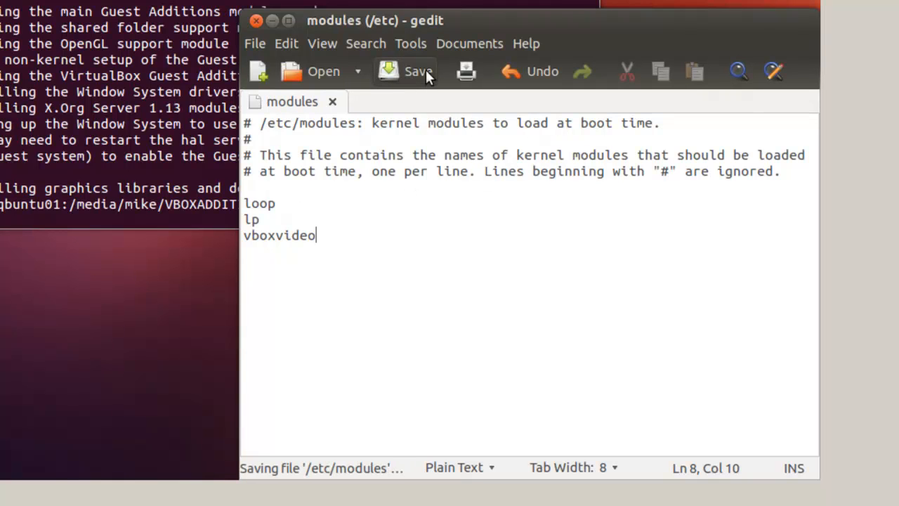
pyautogui.click(419, 70)
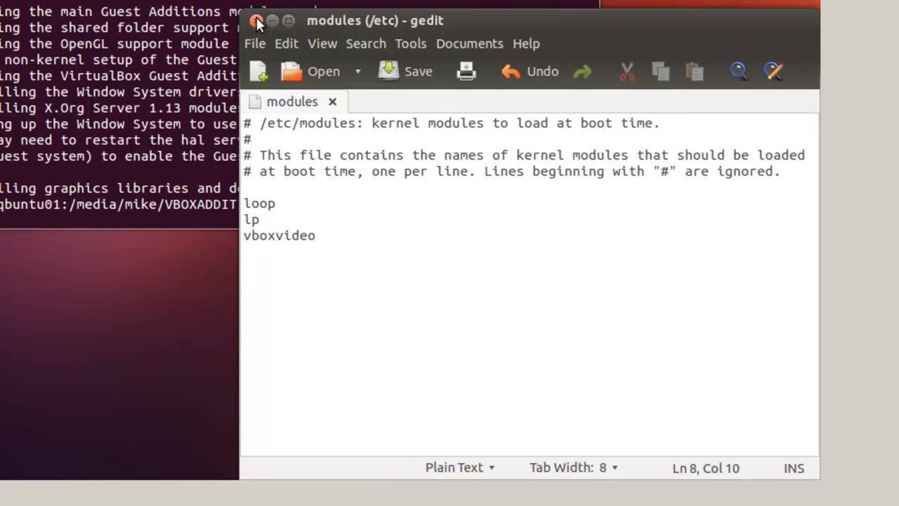
pyautogui.click(254, 42)
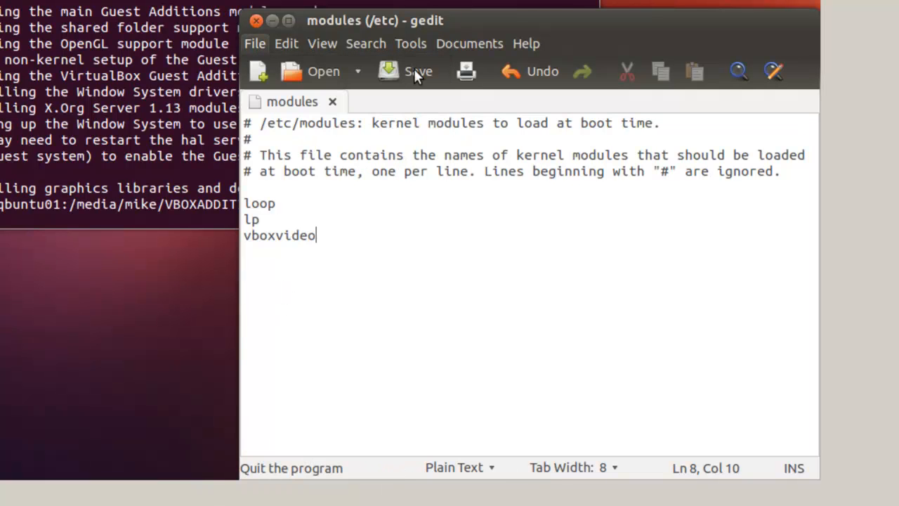
# Step: Quit gedit and restart the Ubuntu guest from the Unity panel's session menu
pyautogui.click(256, 21)
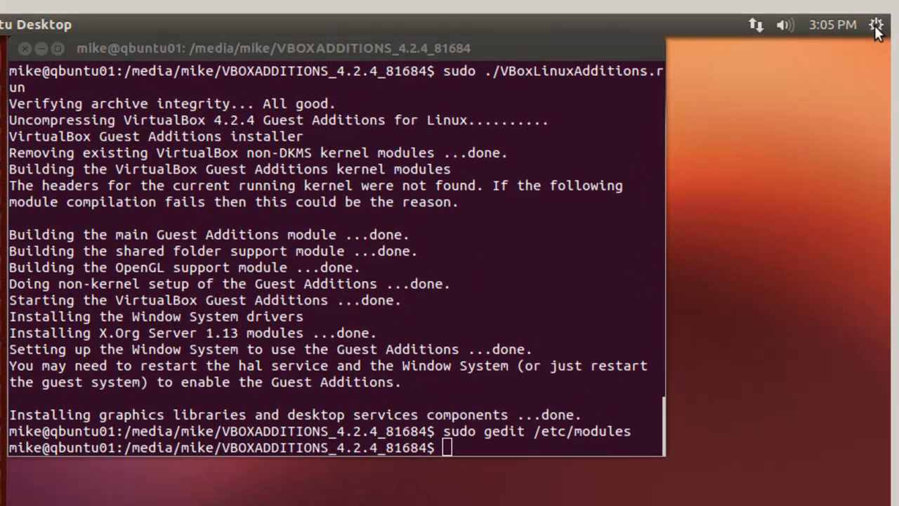
pyautogui.click(877, 26)
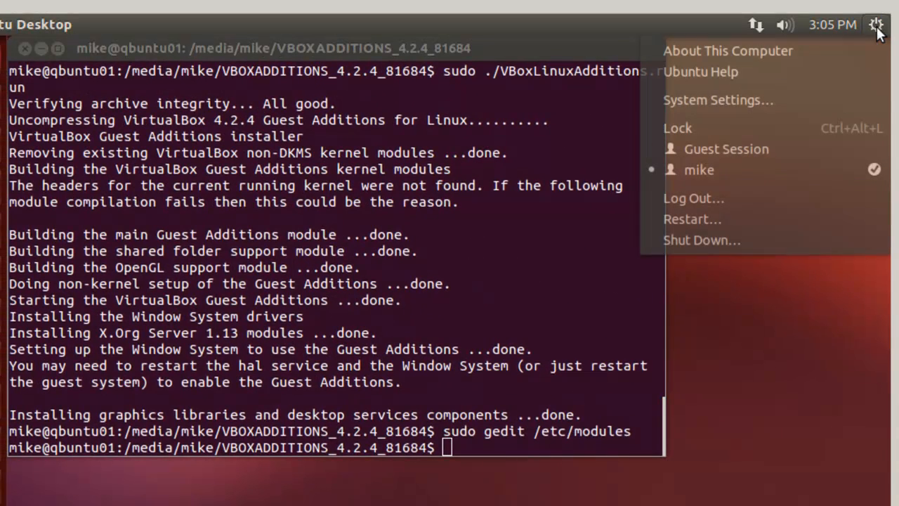
pyautogui.moveTo(703, 239)
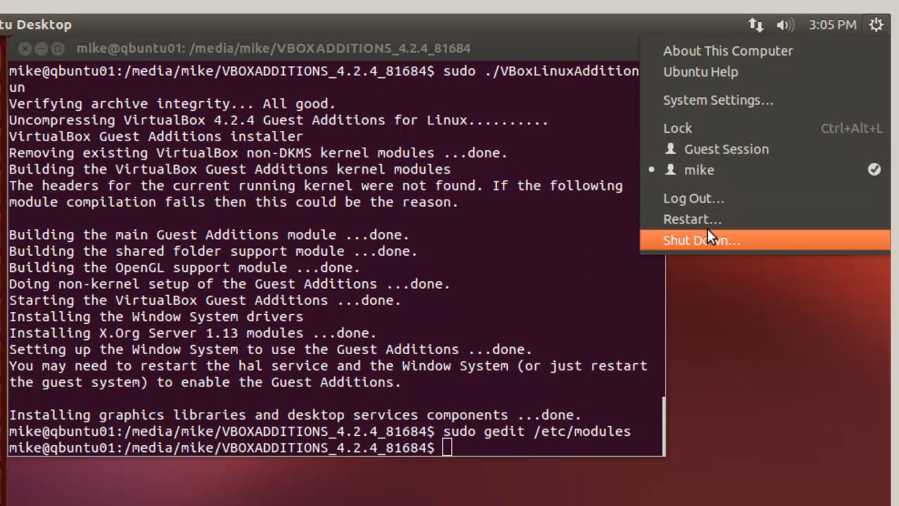
pyautogui.moveTo(703, 219)
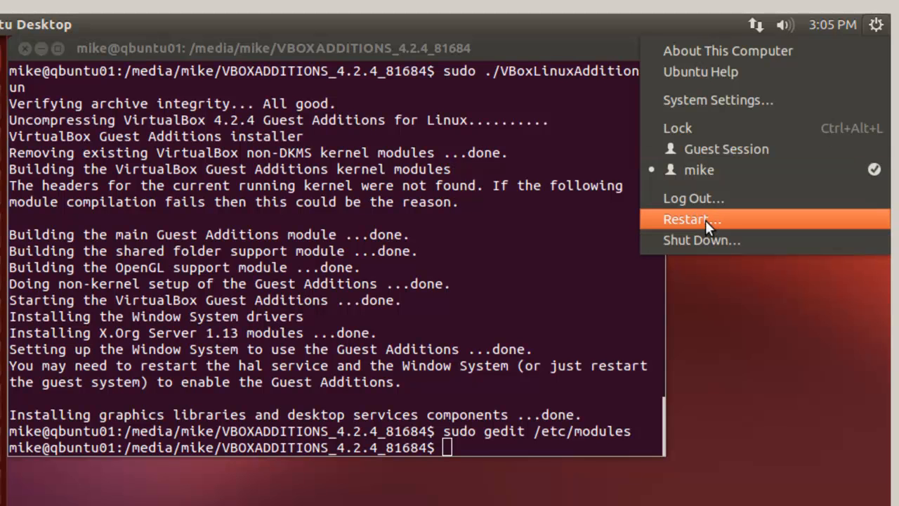
pyautogui.click(692, 219)
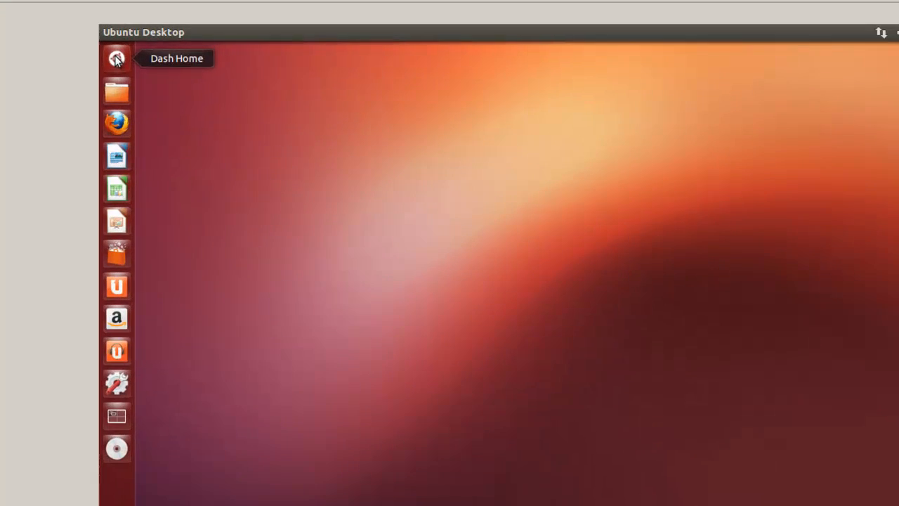
# Step: Launch Terminal from the Dash by searching 'ter' after the restart
pyautogui.click(116, 59)
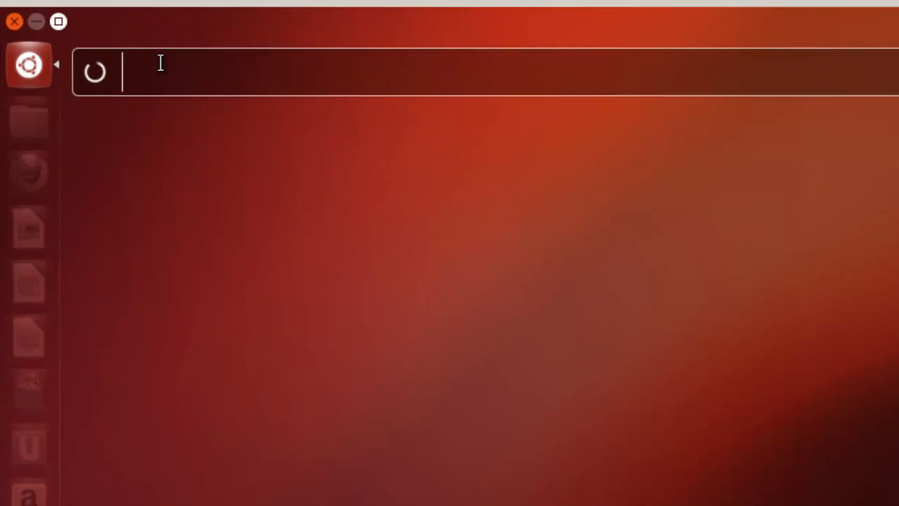
pyautogui.write('ter')
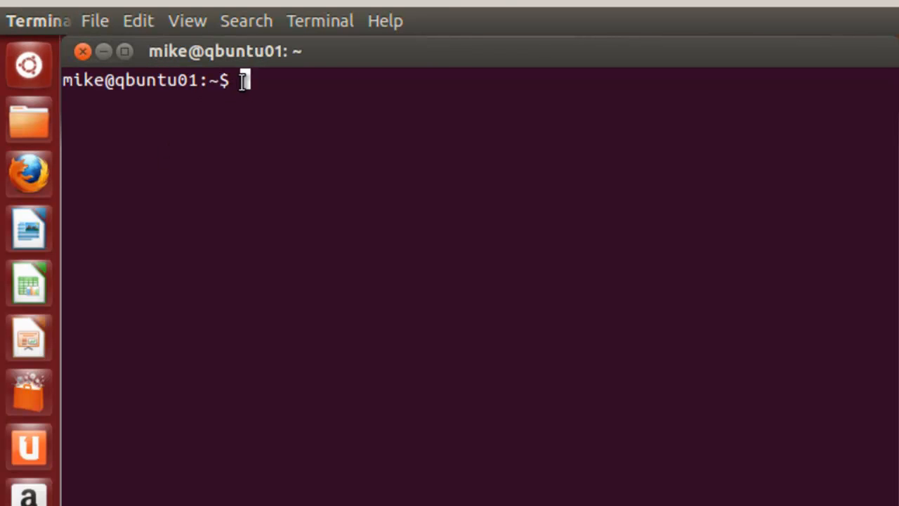
# Step: Run cd VBOX*, uname -r and /usr/lib/nux/unity_support_test -p, confirm Unity 3D supported, then close Terminal
pyautogui.write('cd VBOX*')
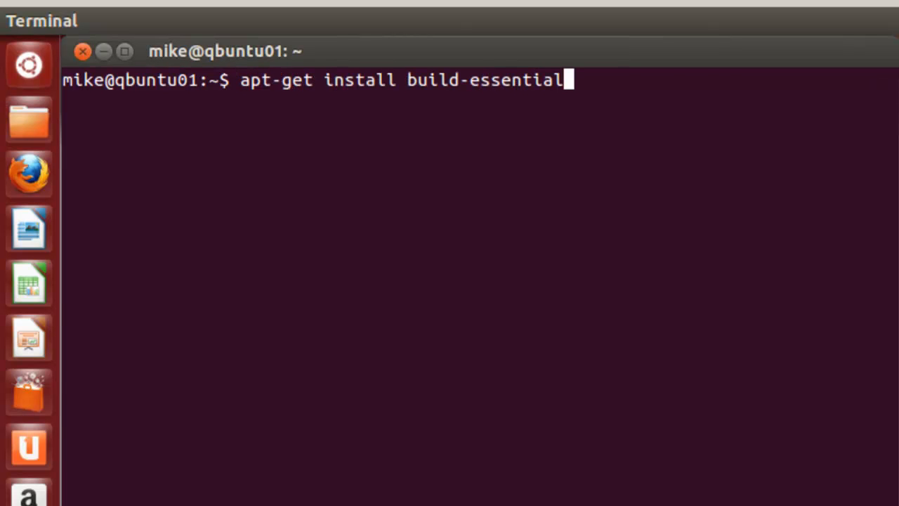
pyautogui.write('uname -r')
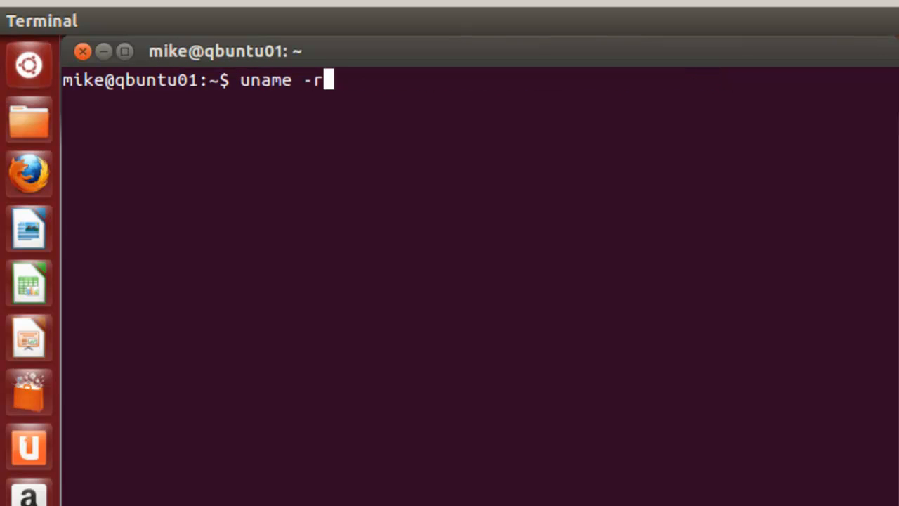
pyautogui.write('/usr/lib/nux/unity_support_test -p')
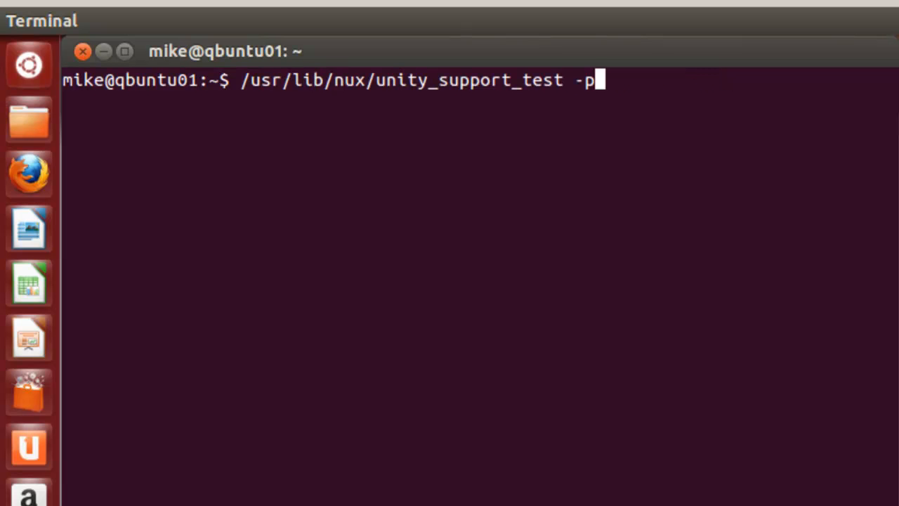
pyautogui.press('Return')
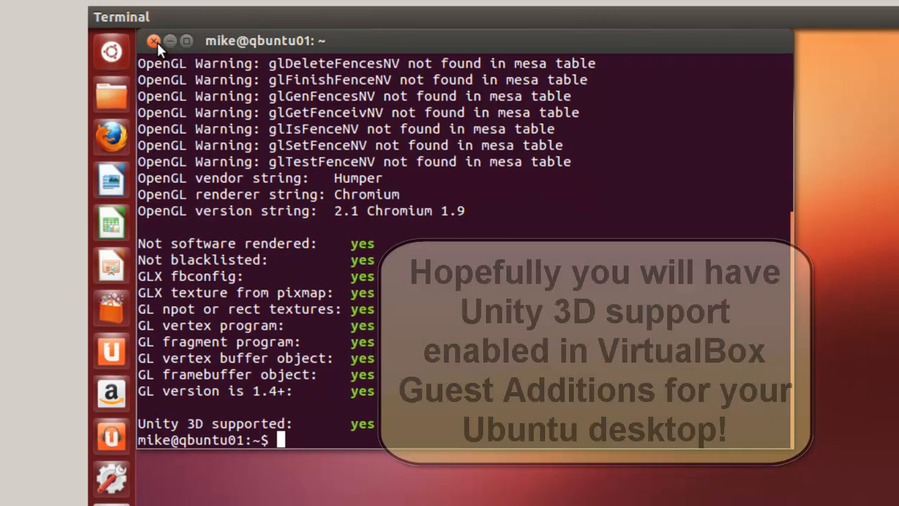
pyautogui.click(153, 41)
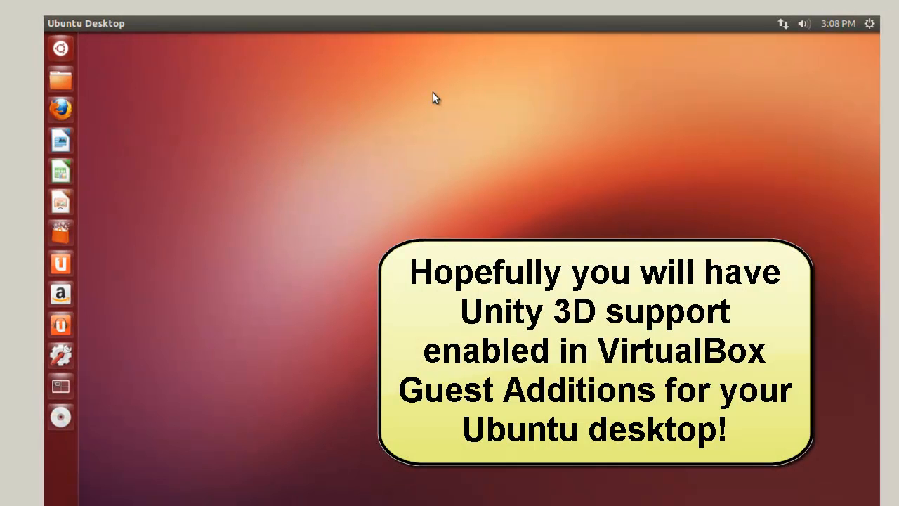